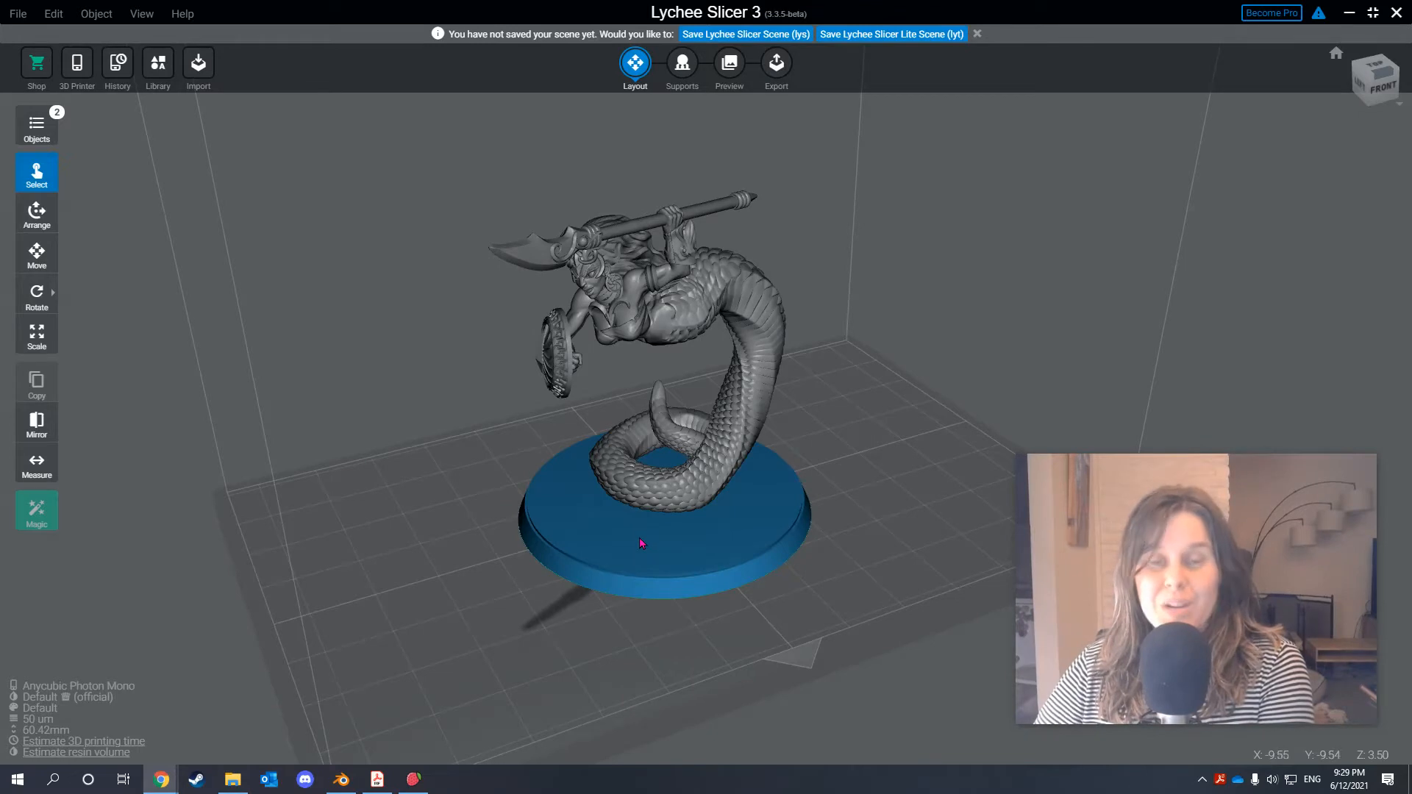
{"action": "mouse_move", "coordinate": [639, 547]}
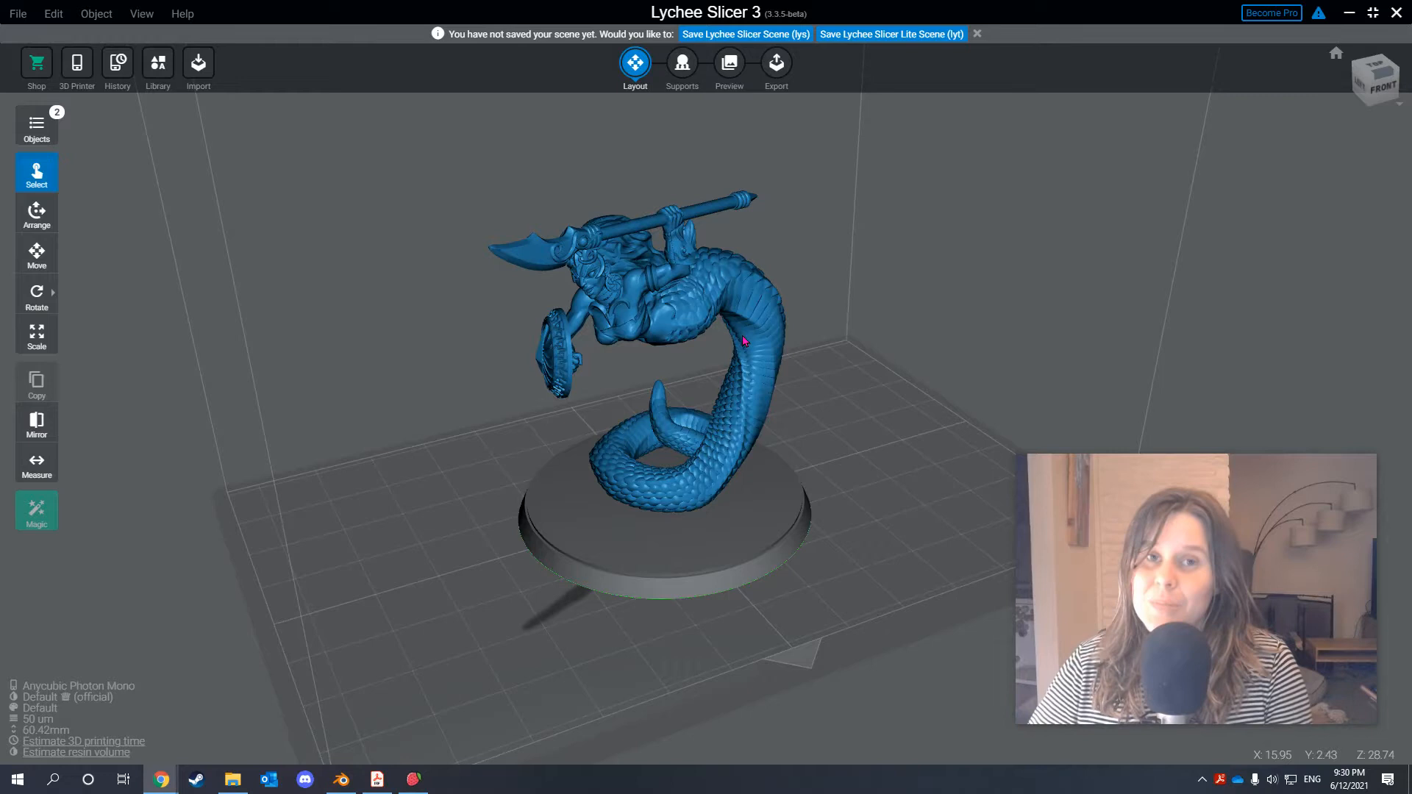
Select the round base under the serpent miniature in Lychee Slicer, then switch to Blender.
{"action": "left_click", "coordinate": [752, 541]}
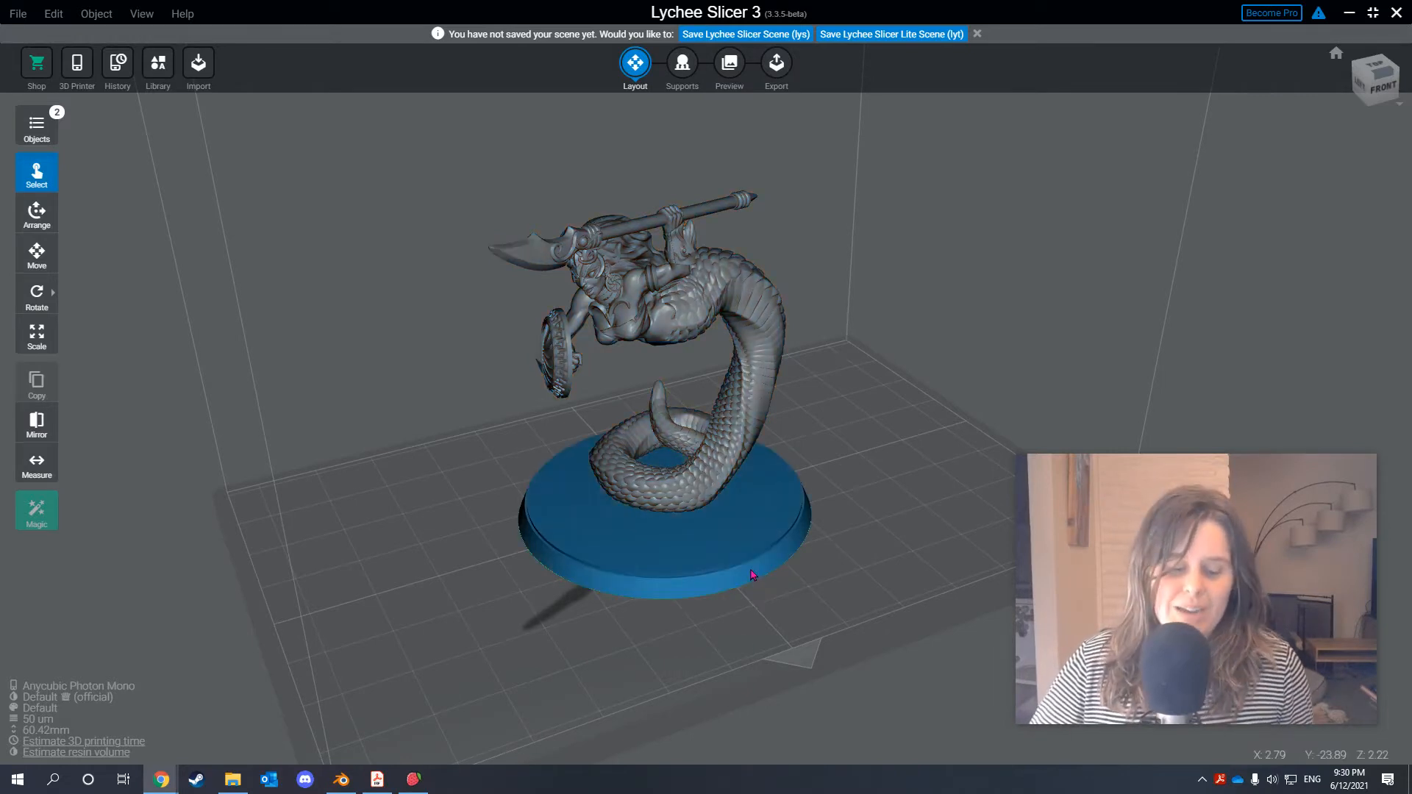
{"action": "key", "text": "alt+tab"}
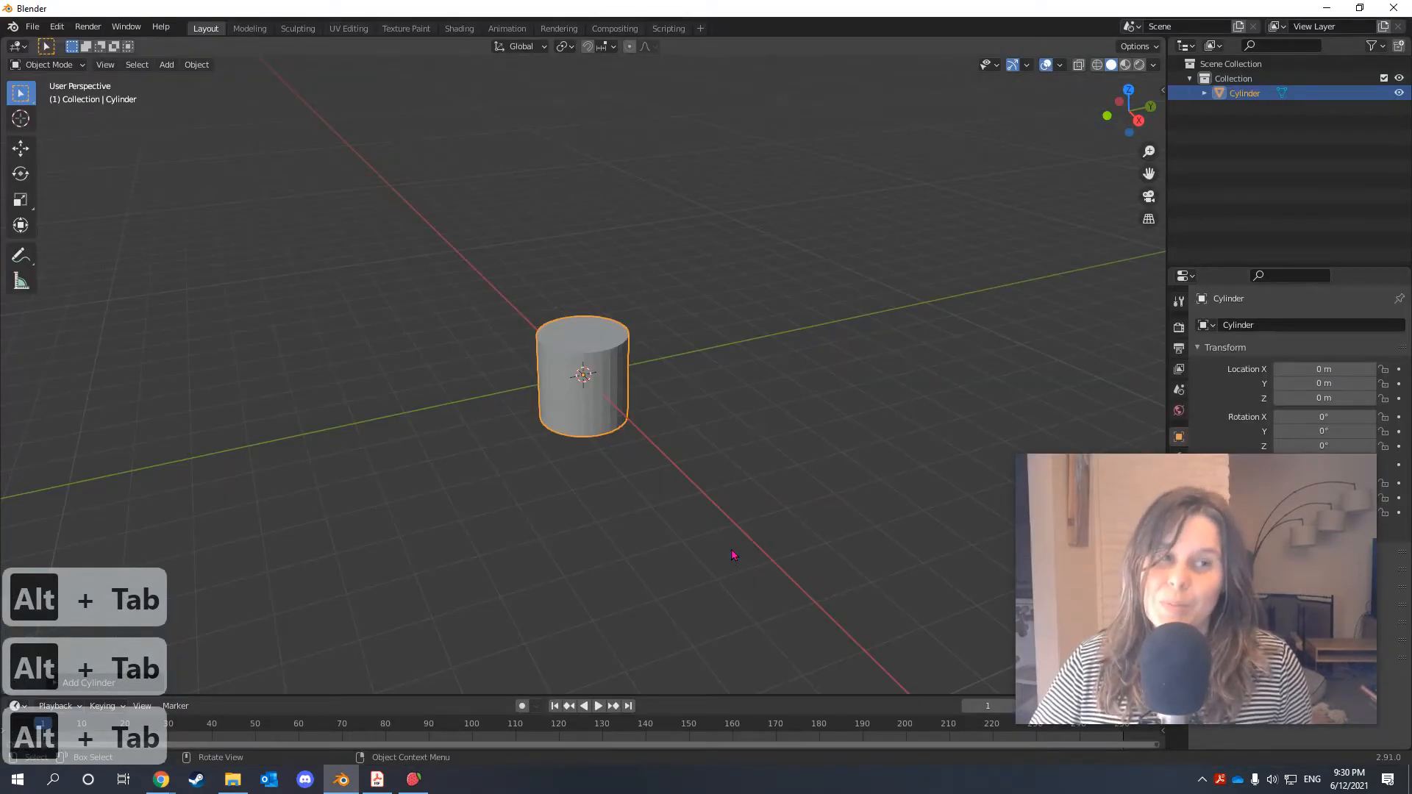
{"action": "mouse_move", "coordinate": [601, 406]}
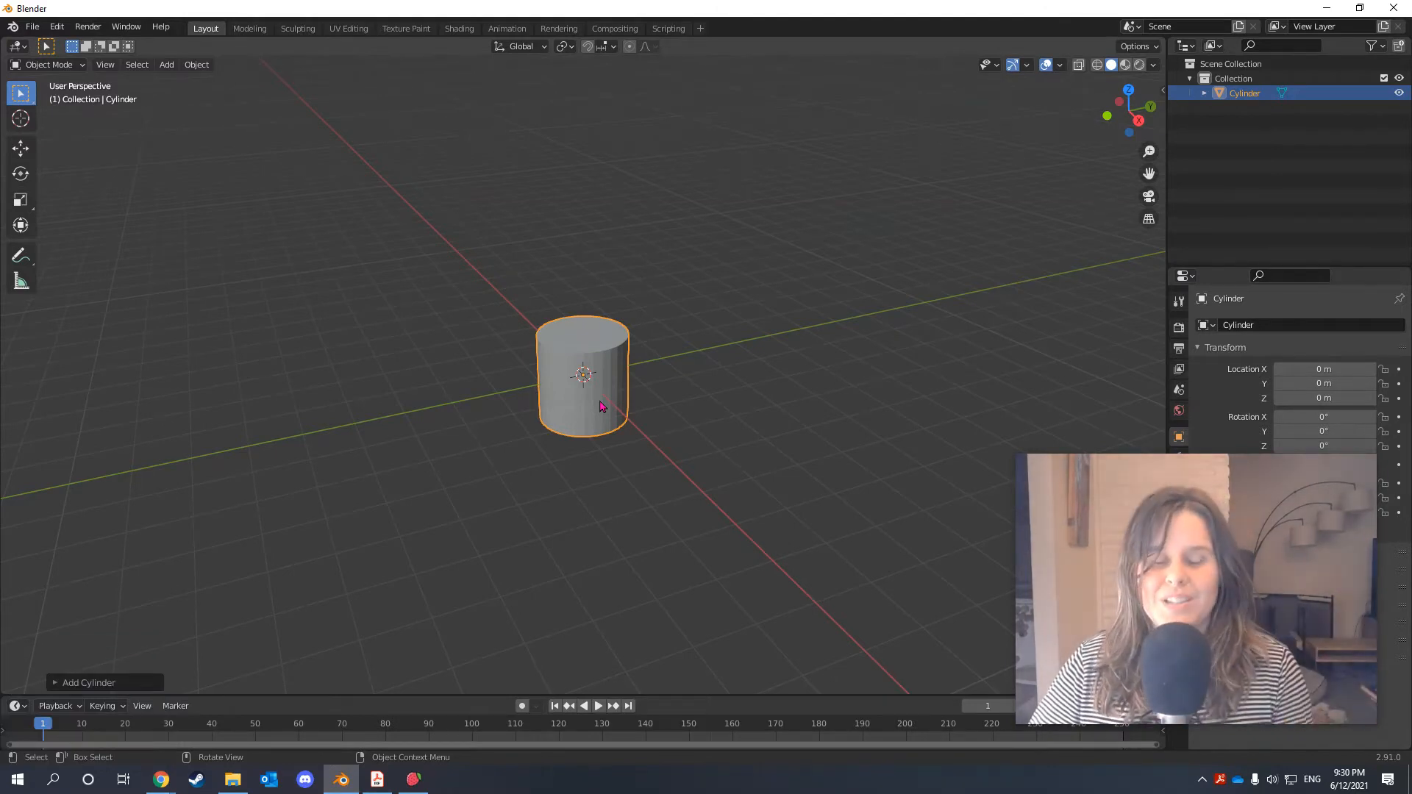
{"action": "left_click", "coordinate": [166, 64]}
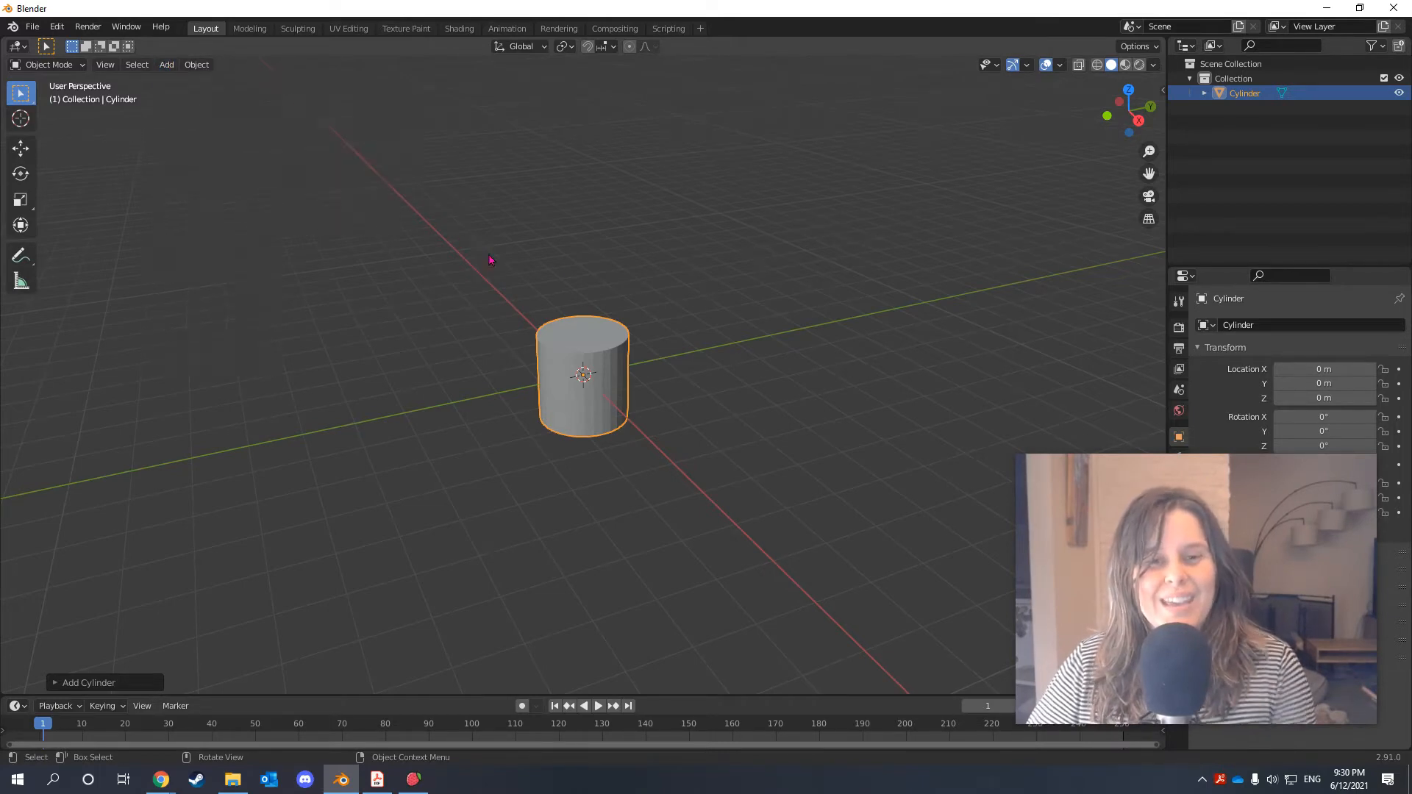
{"action": "mouse_move", "coordinate": [791, 385]}
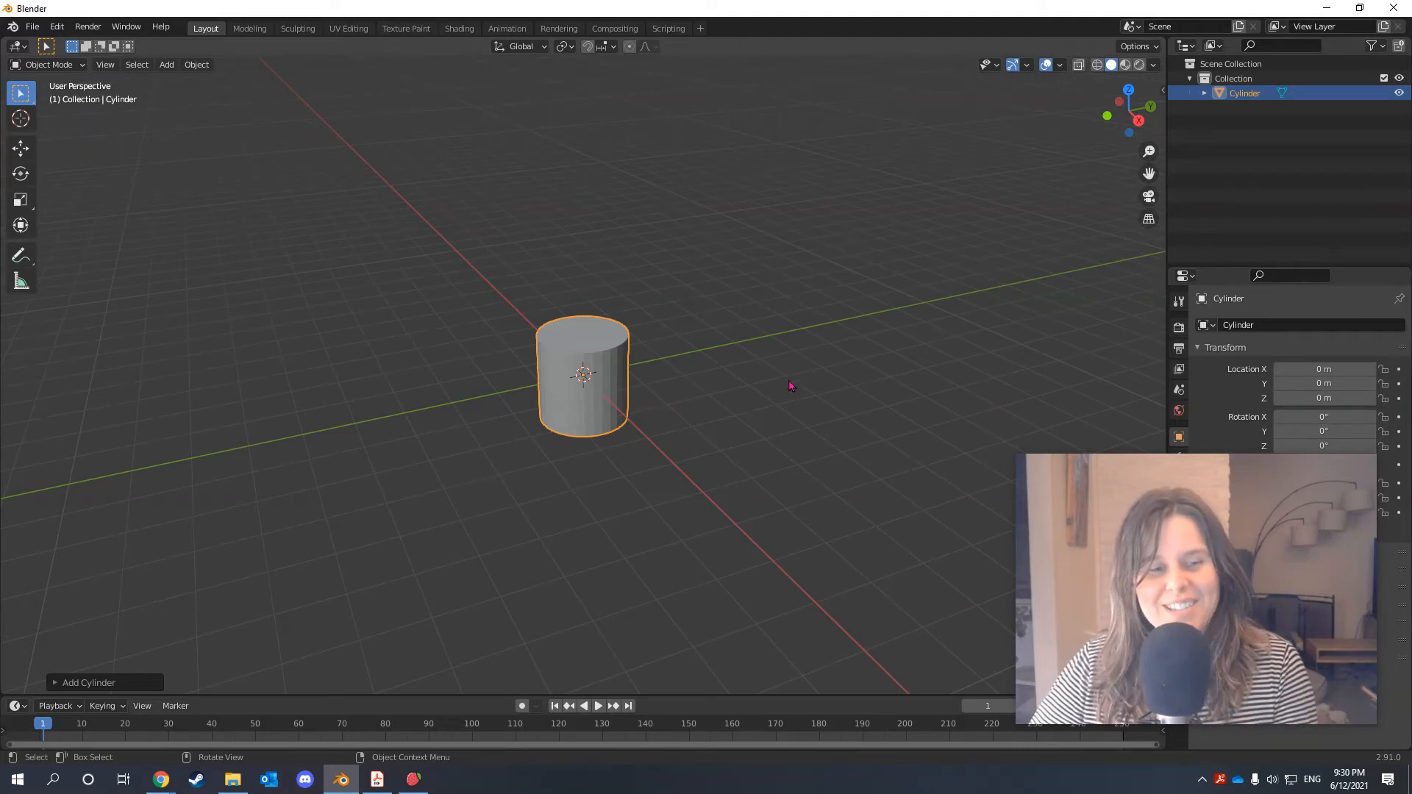
{"action": "mouse_move", "coordinate": [778, 392]}
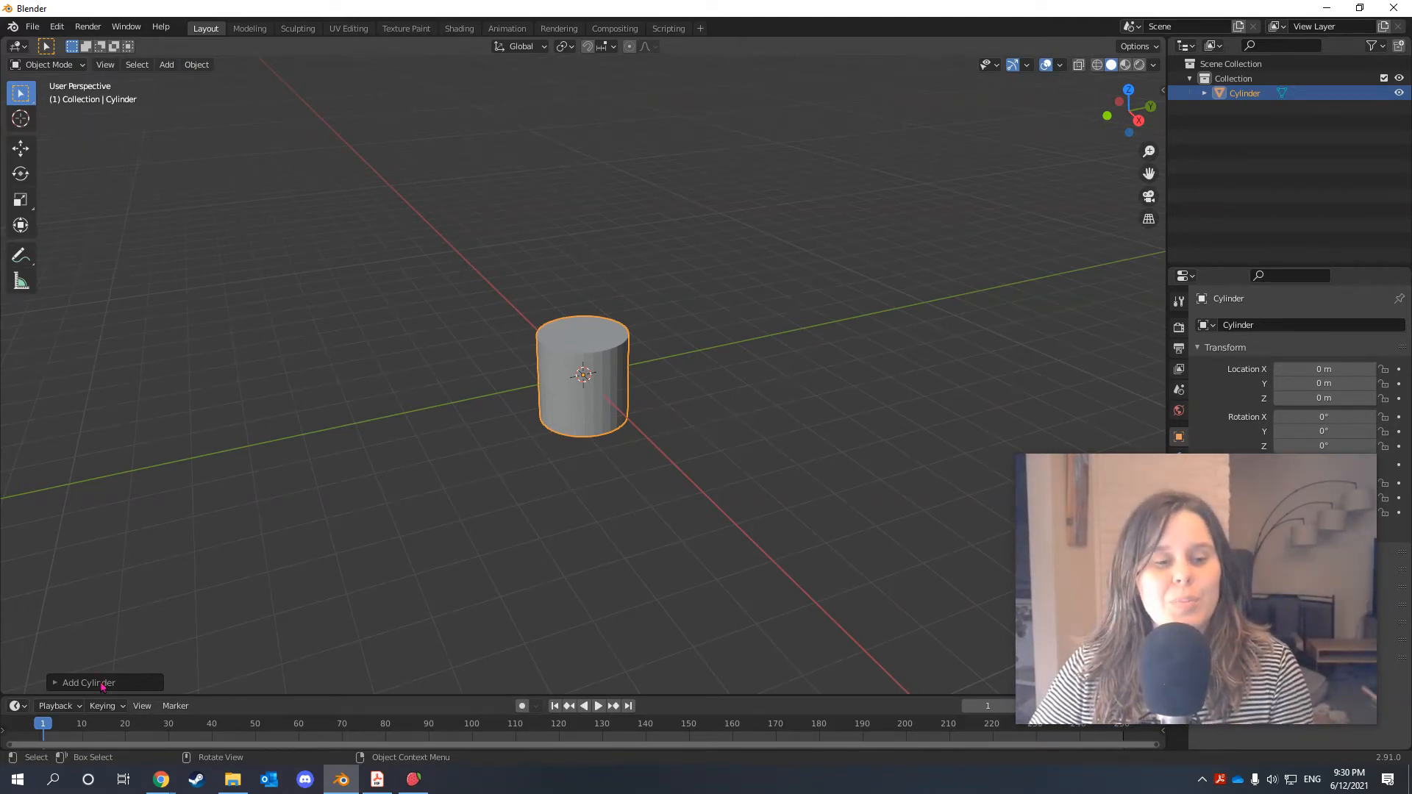
Give the new cylinder 360 vertices, a 25 m radius and a 3 m depth.
{"action": "left_click", "coordinate": [89, 682]}
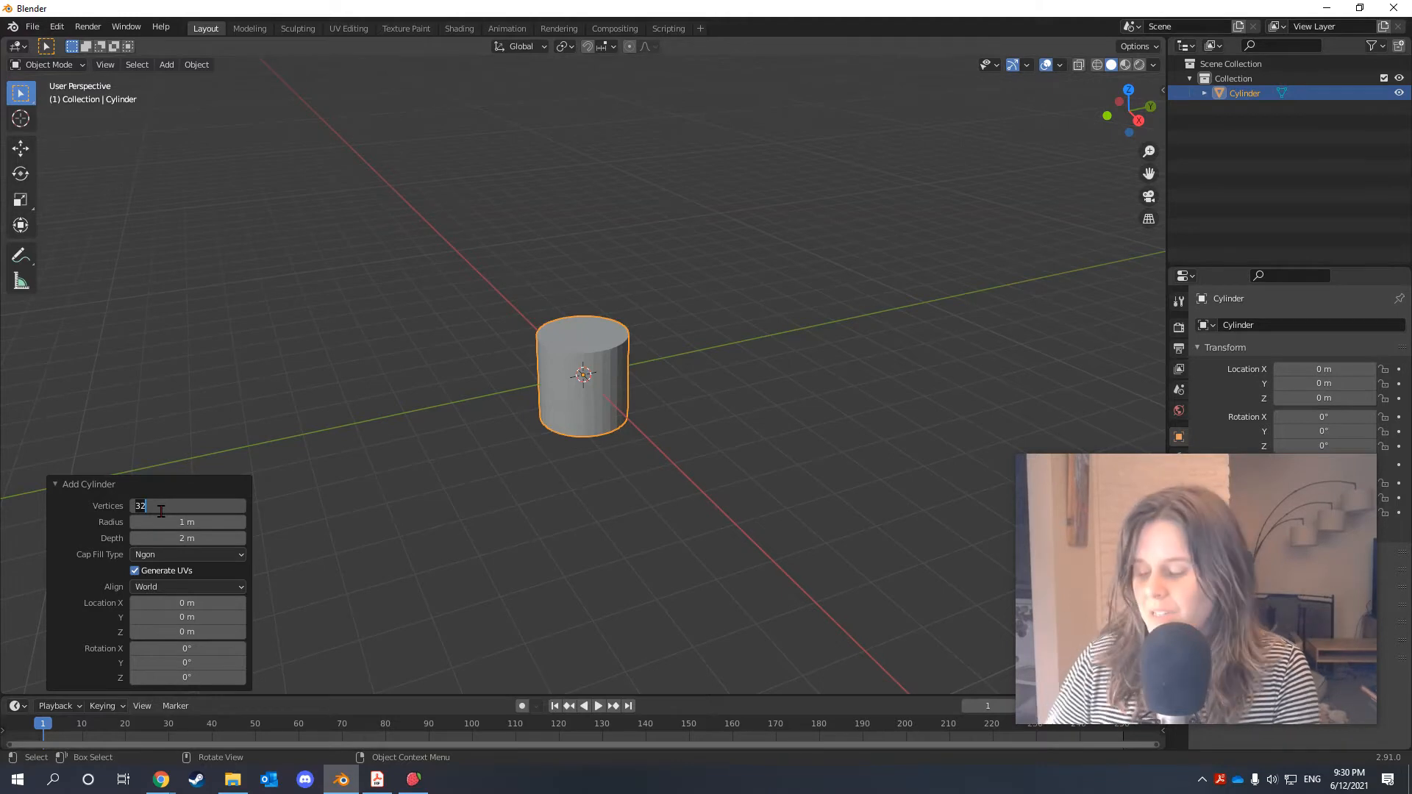
{"action": "type", "text": "360"}
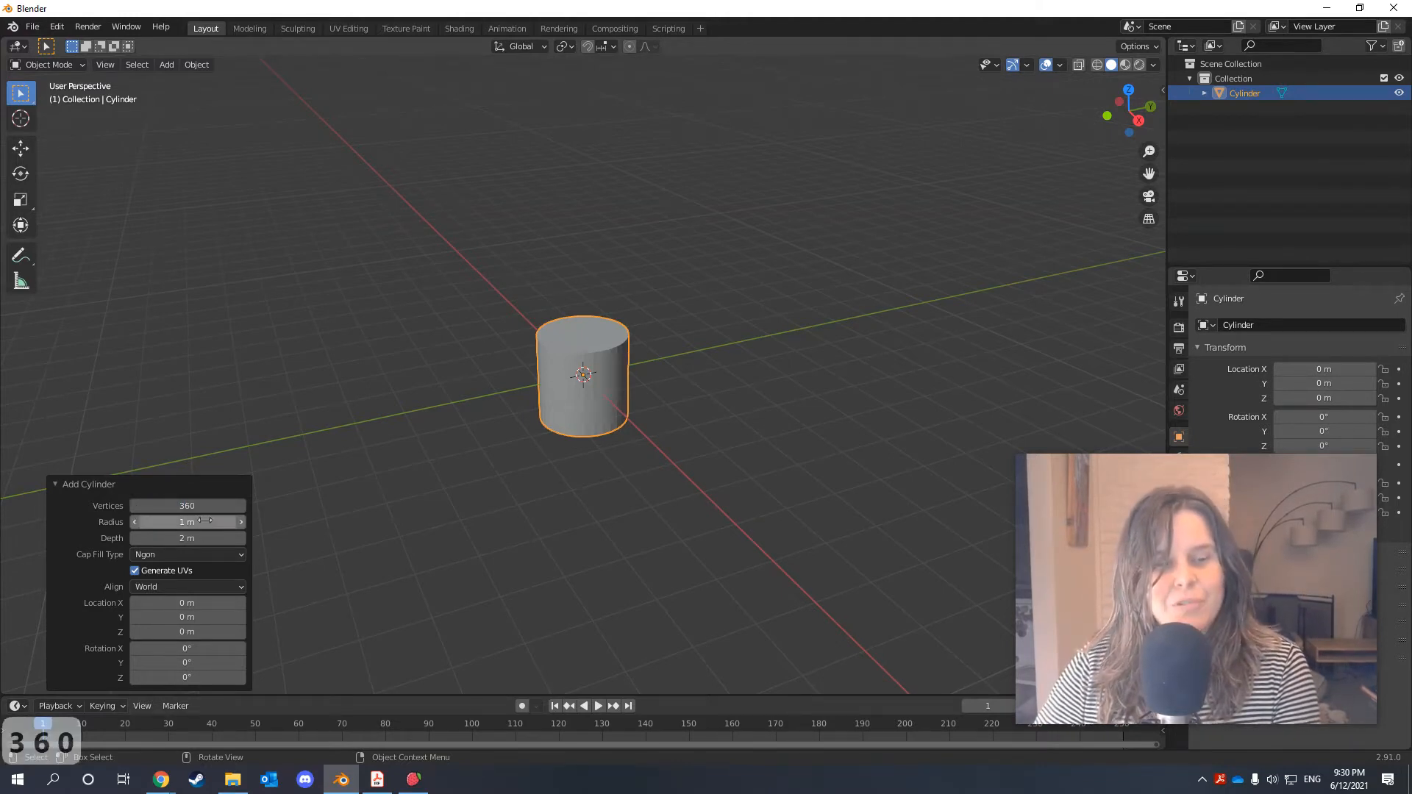
{"action": "mouse_move", "coordinate": [187, 523]}
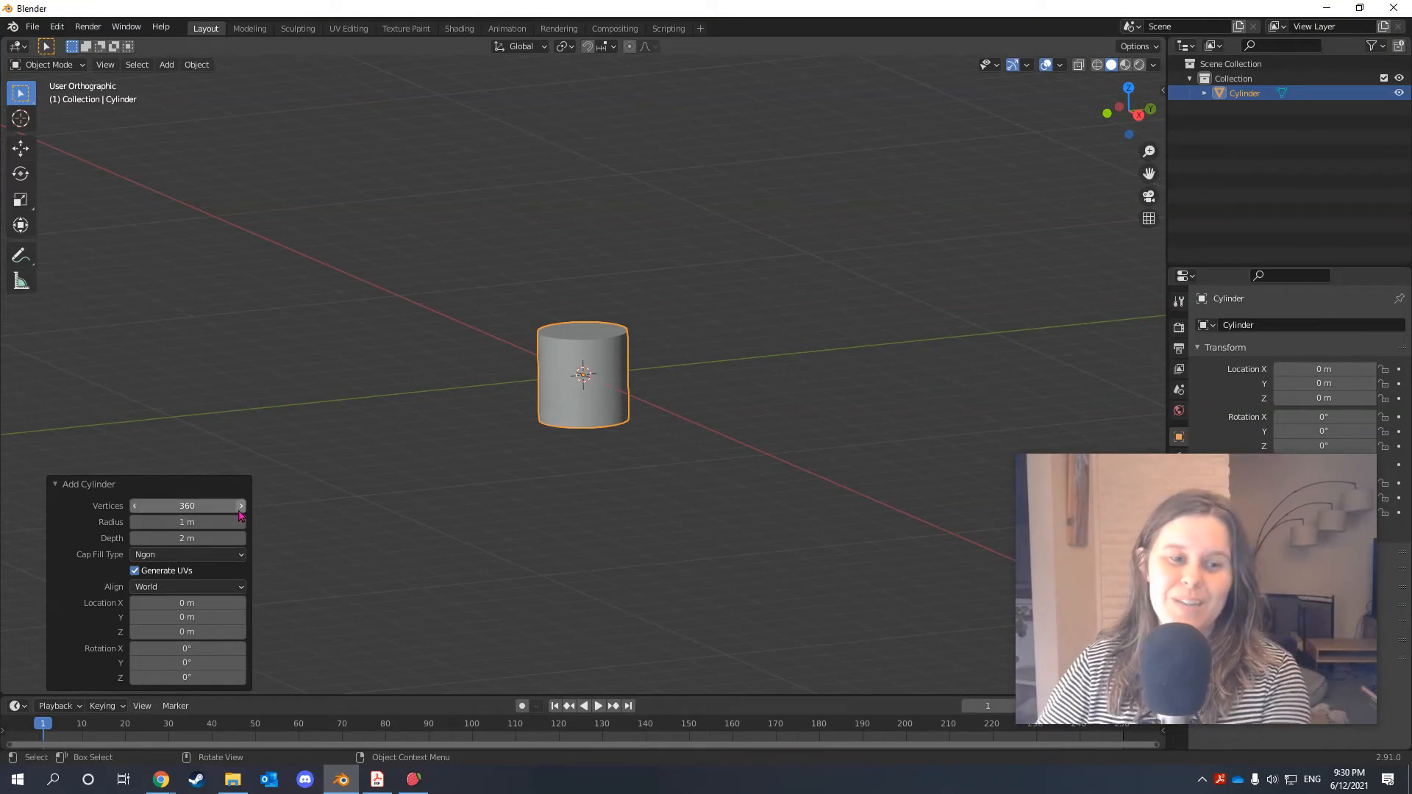
{"action": "left_click", "coordinate": [186, 522]}
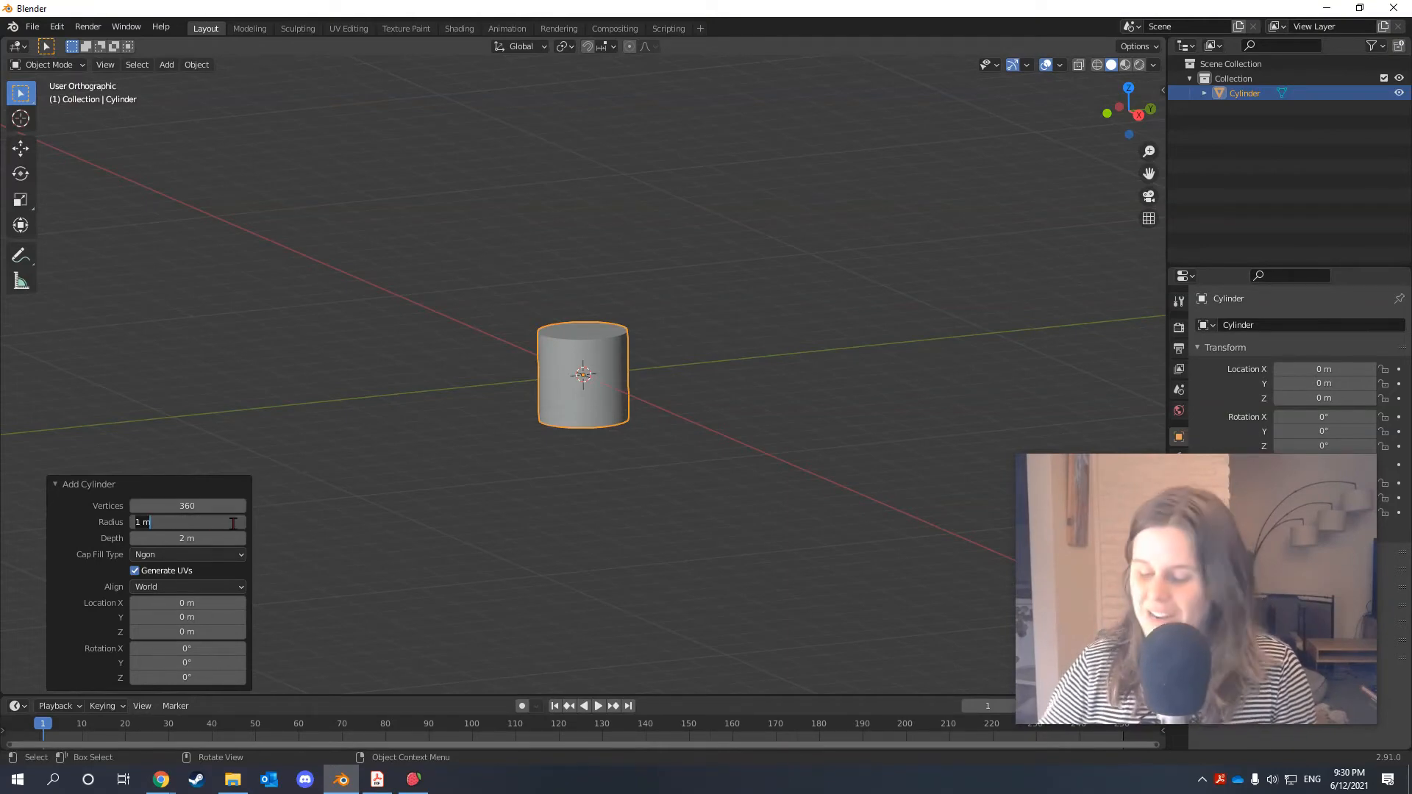
{"action": "type", "text": "25"}
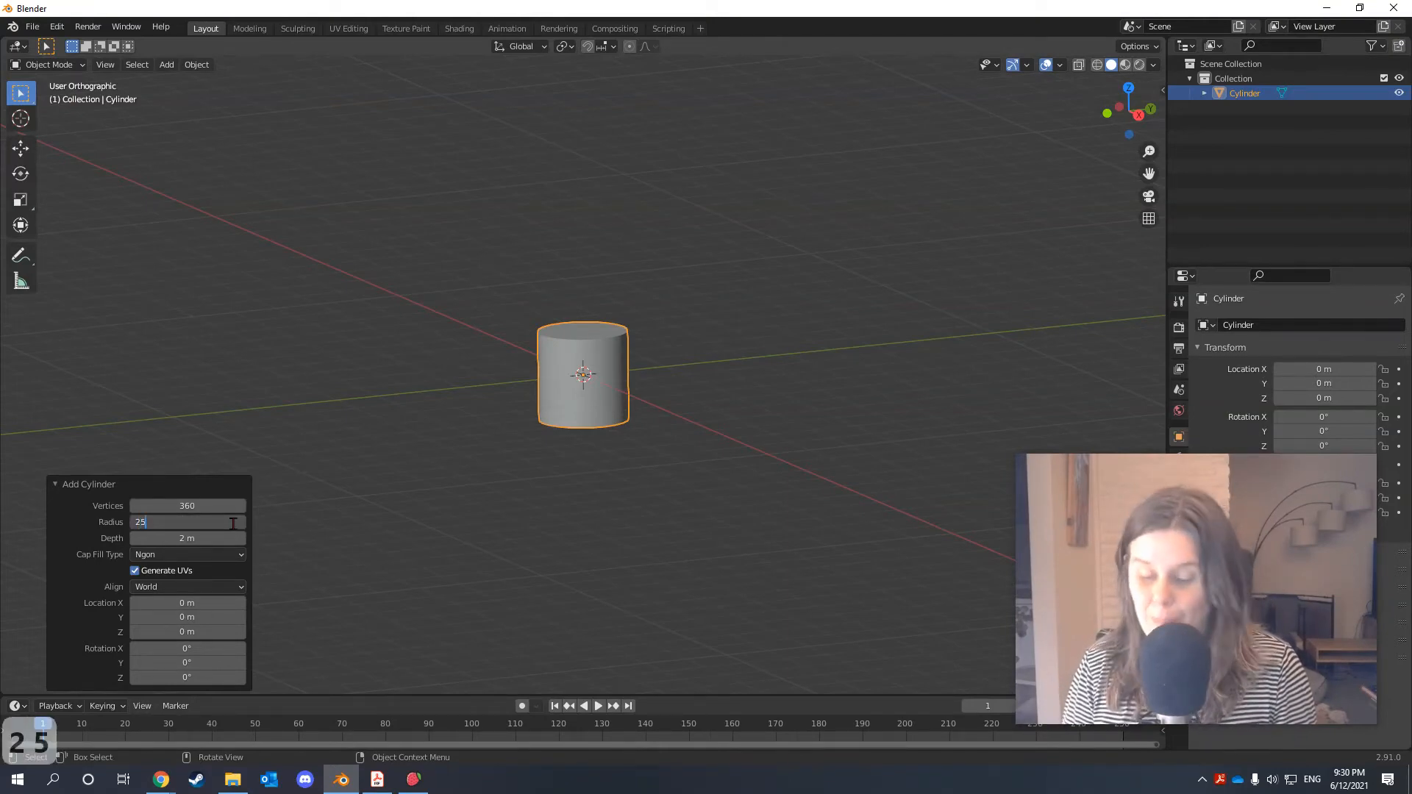
{"action": "key", "text": "Return"}
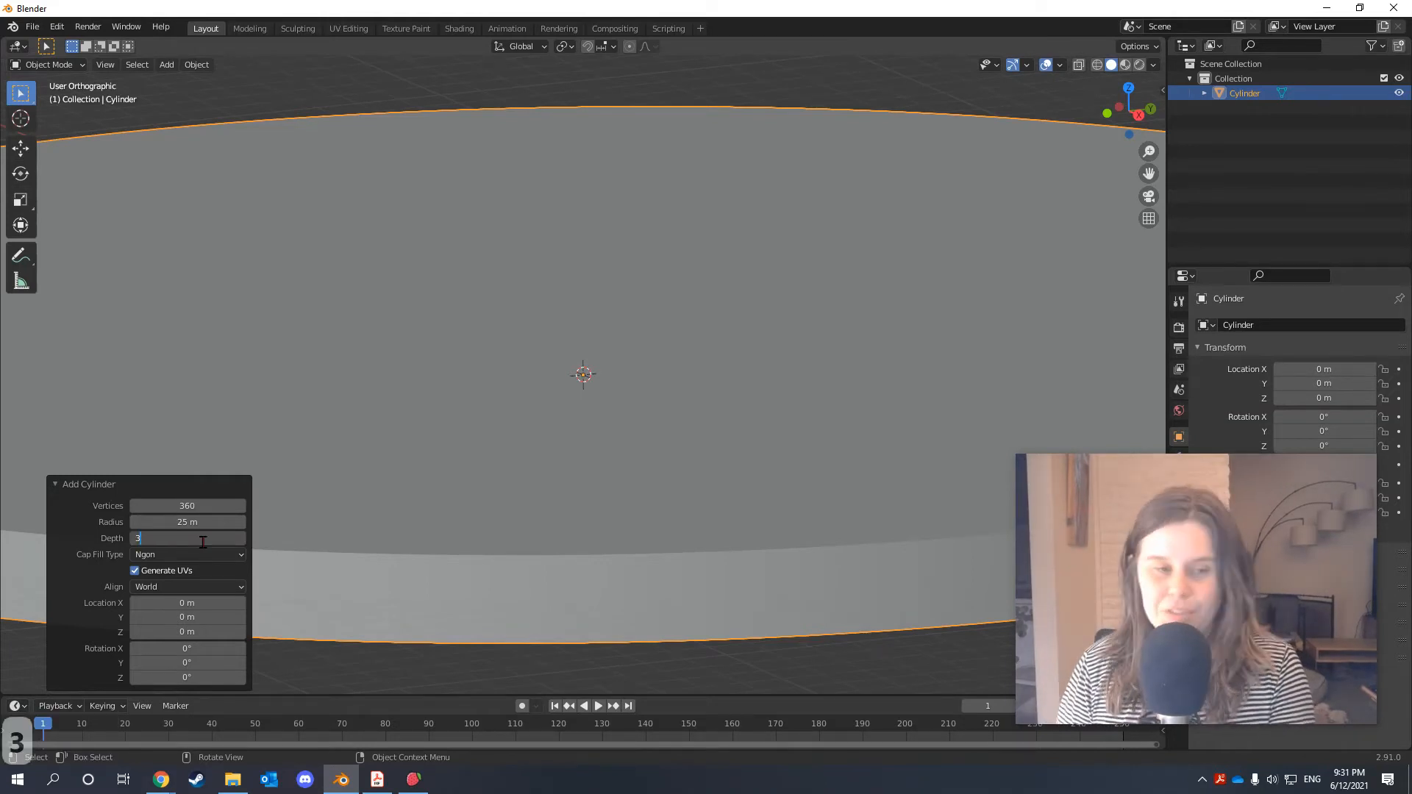
{"action": "key", "text": "Return"}
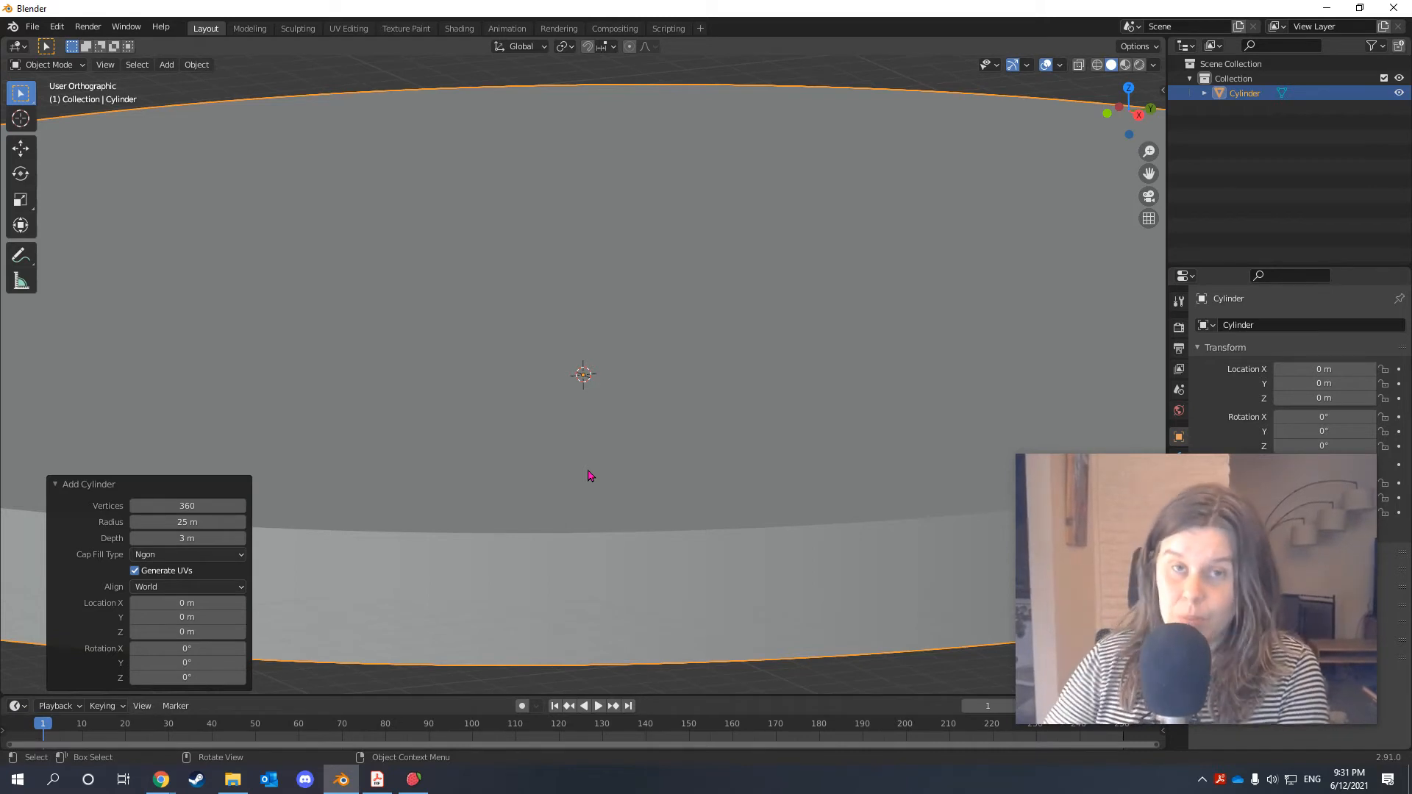
{"action": "mouse_move", "coordinate": [272, 559]}
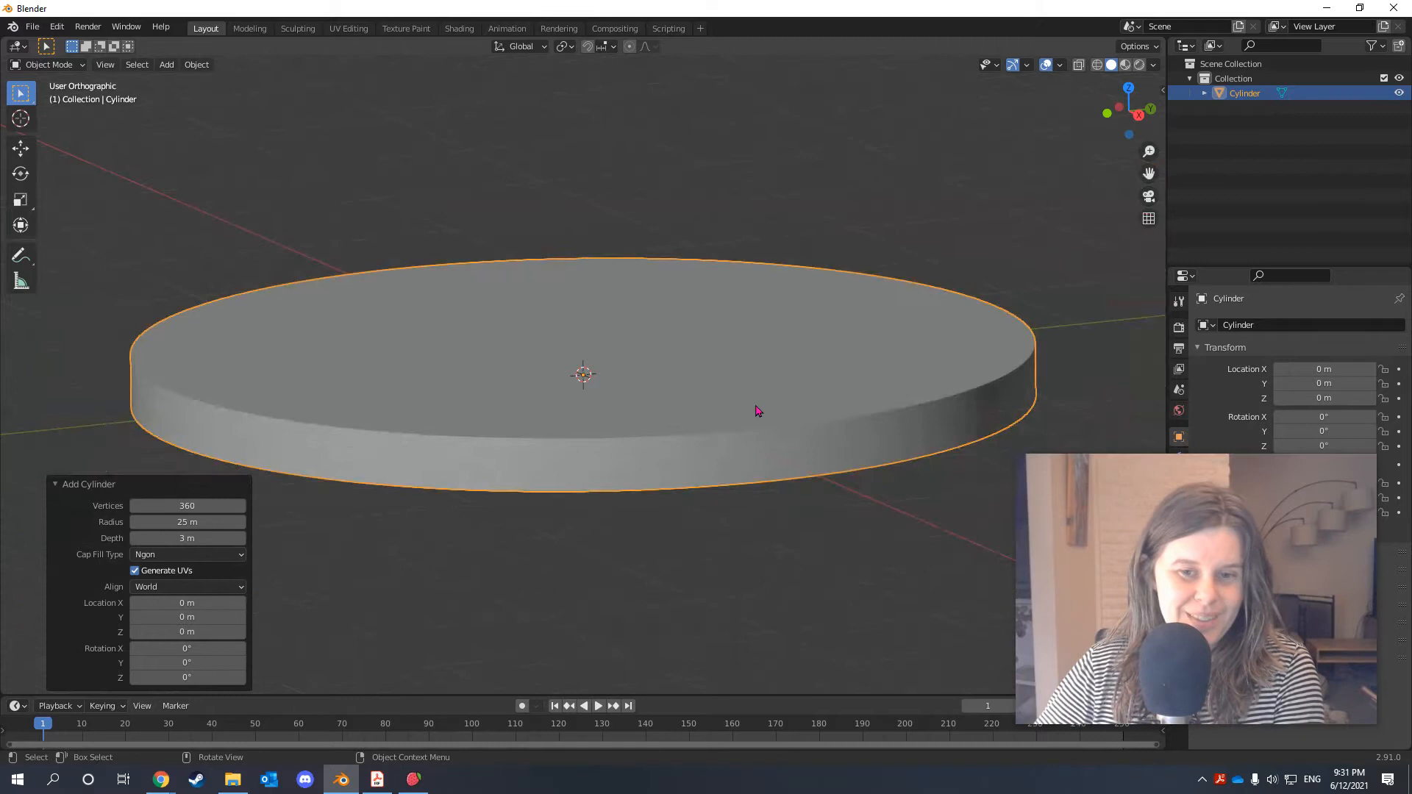
{"action": "mouse_move", "coordinate": [705, 509]}
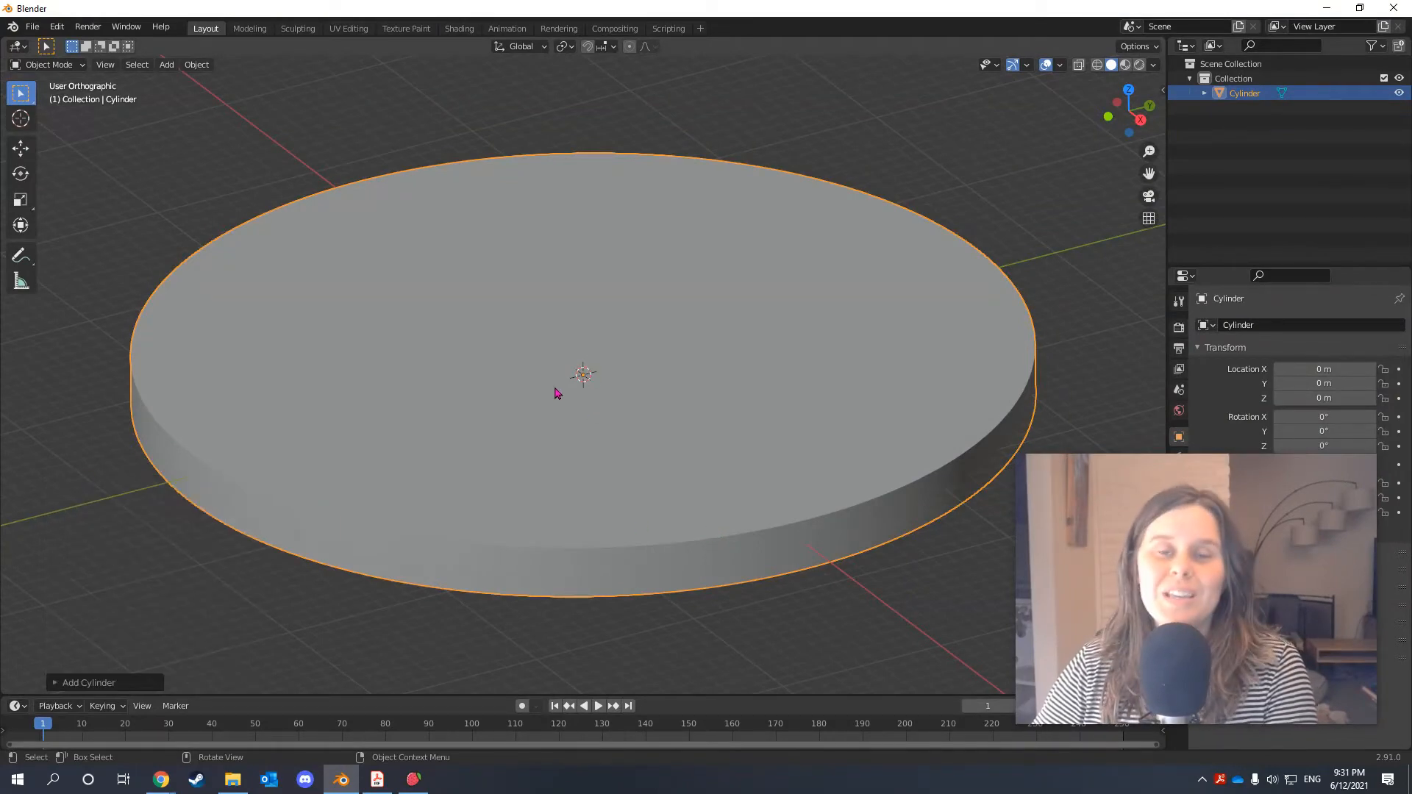
{"action": "mouse_move", "coordinate": [788, 392]}
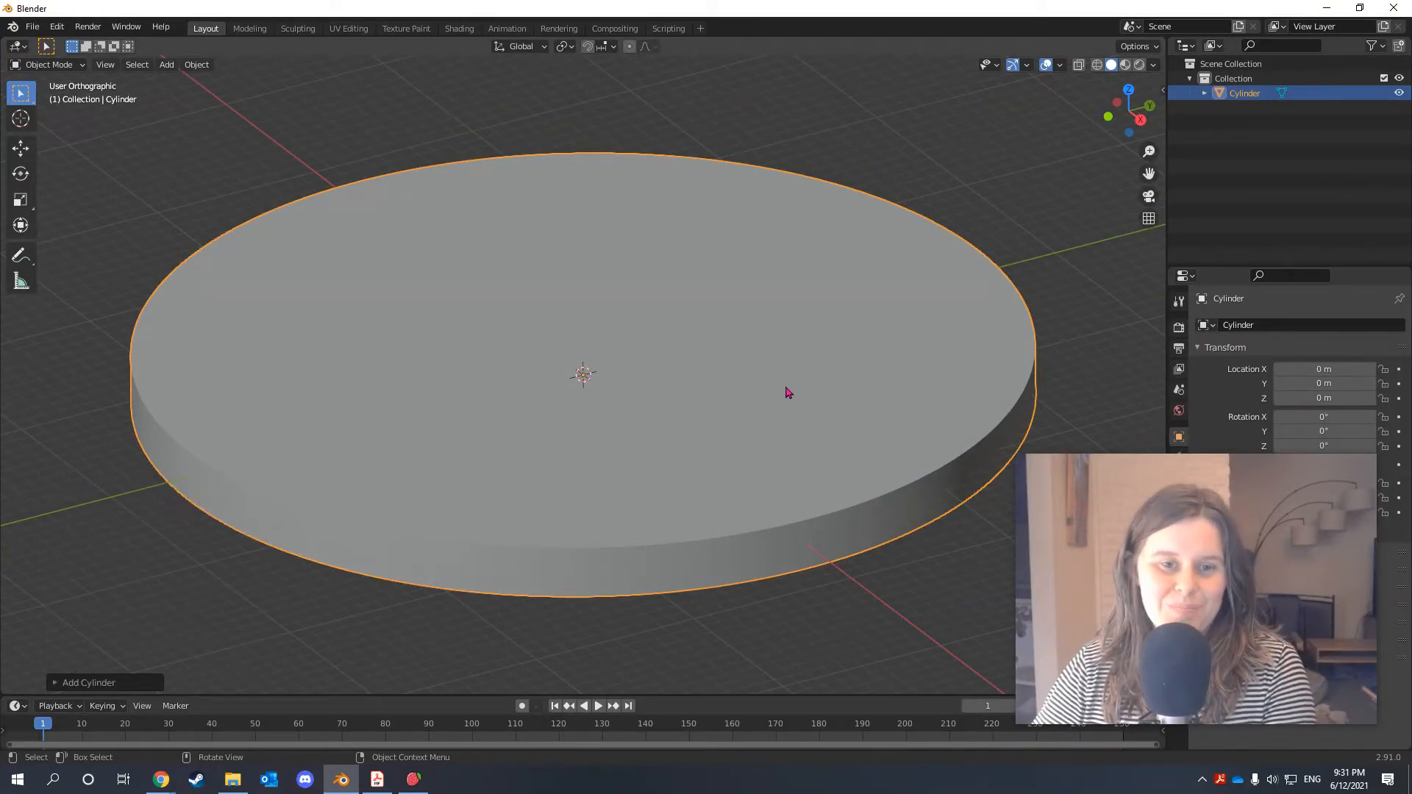
Enter Edit Mode on the 25 m disc with all geometry selected.
{"action": "key", "text": "Tab"}
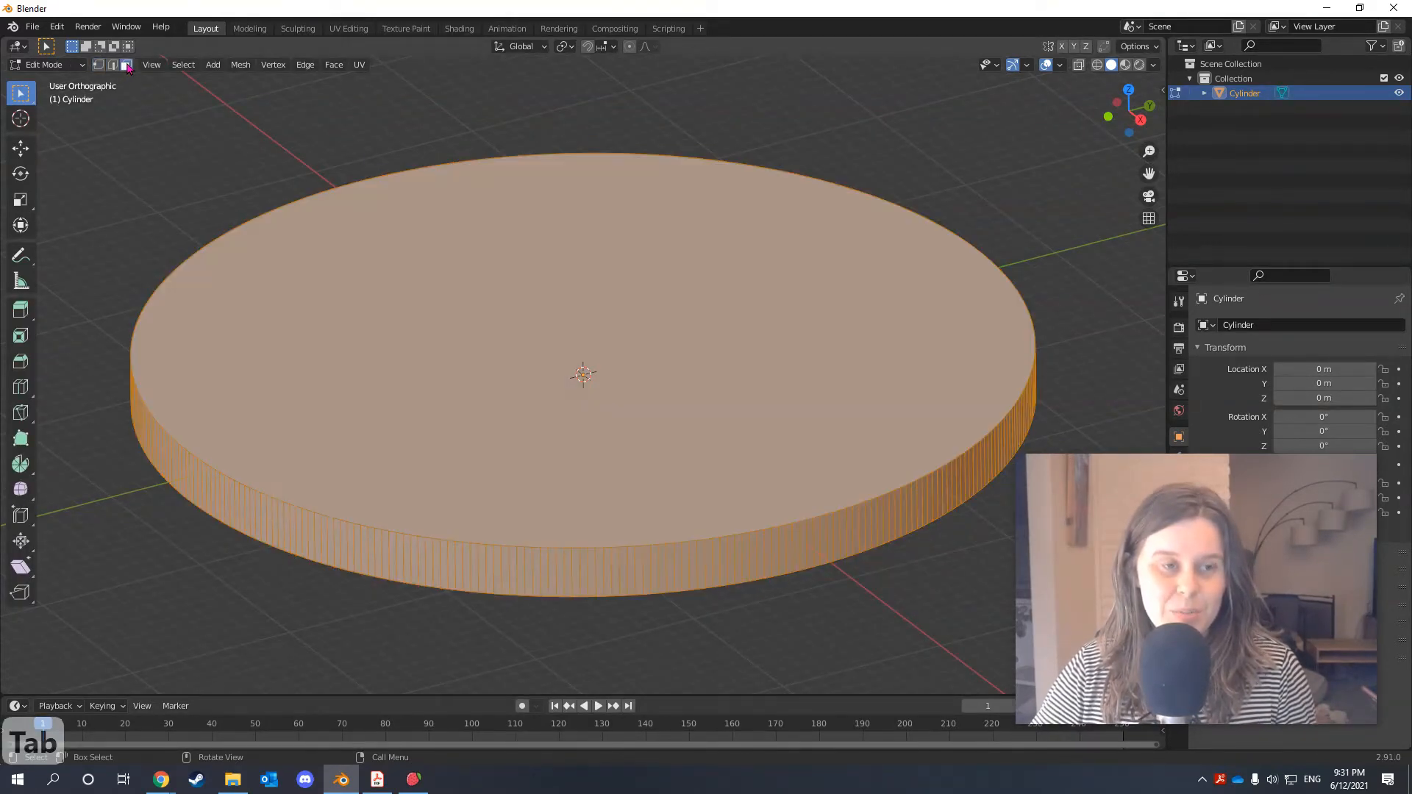
Switch to face selection and scale the top face down to about 0.85.
{"action": "left_click", "coordinate": [770, 383]}
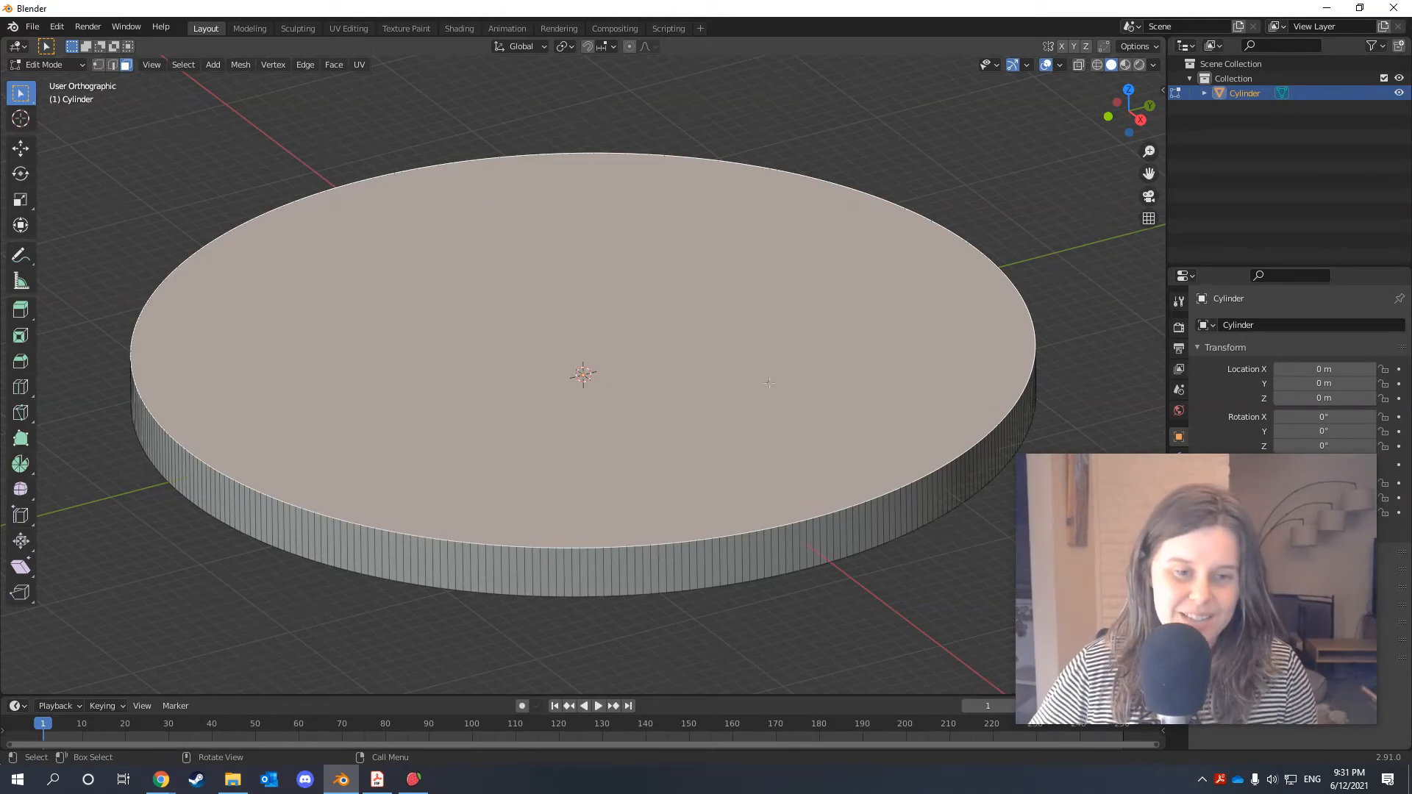
{"action": "key", "text": "s"}
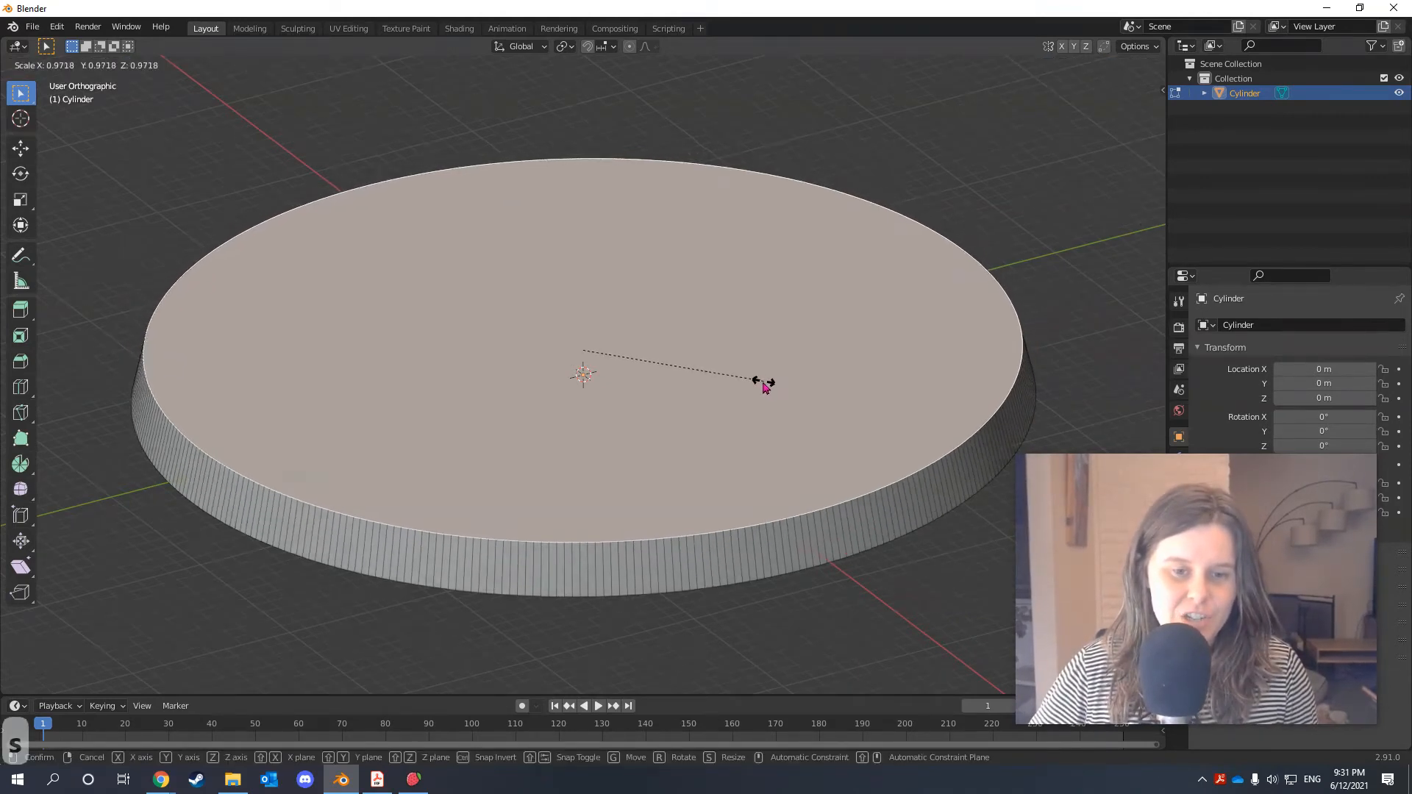
{"action": "mouse_move", "coordinate": [761, 382]}
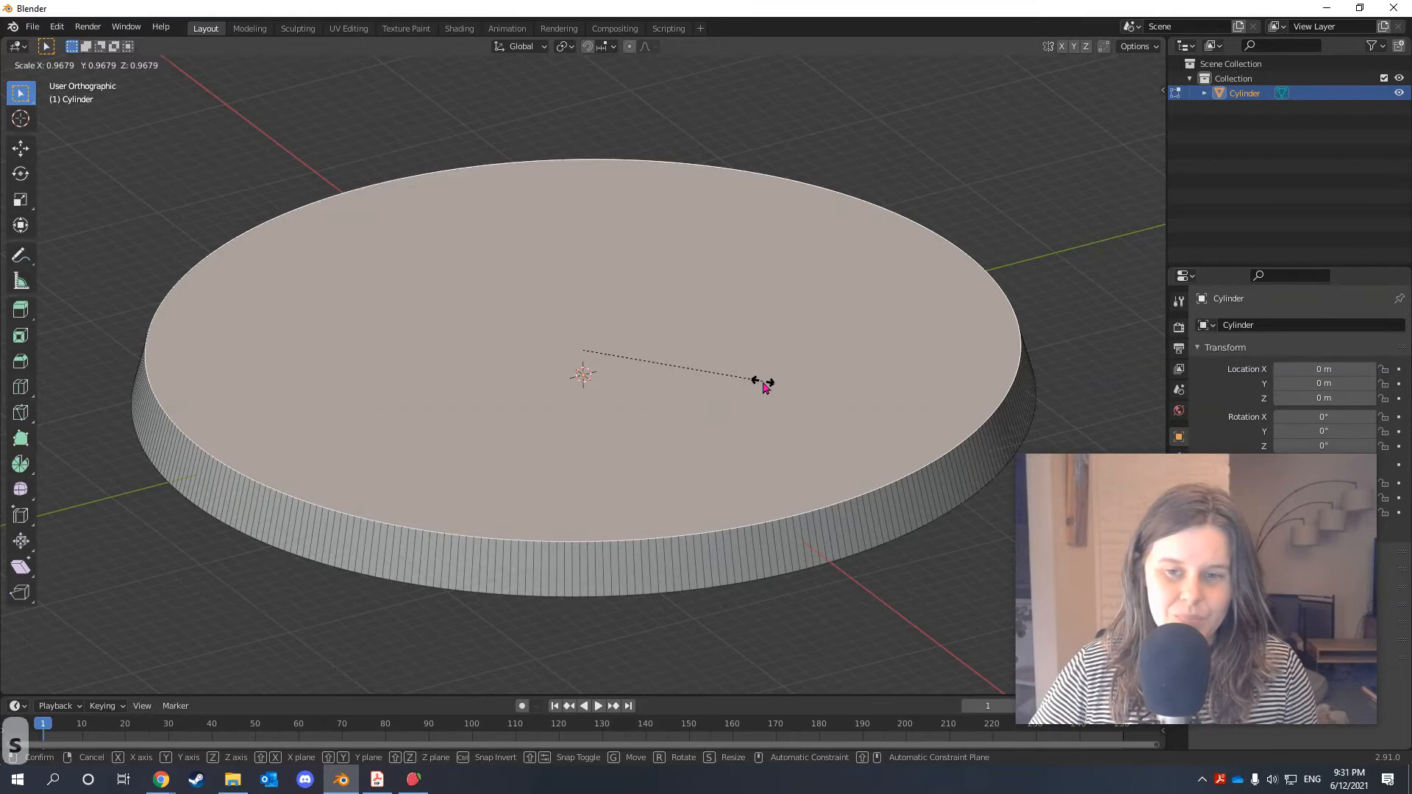
{"action": "mouse_move", "coordinate": [761, 383]}
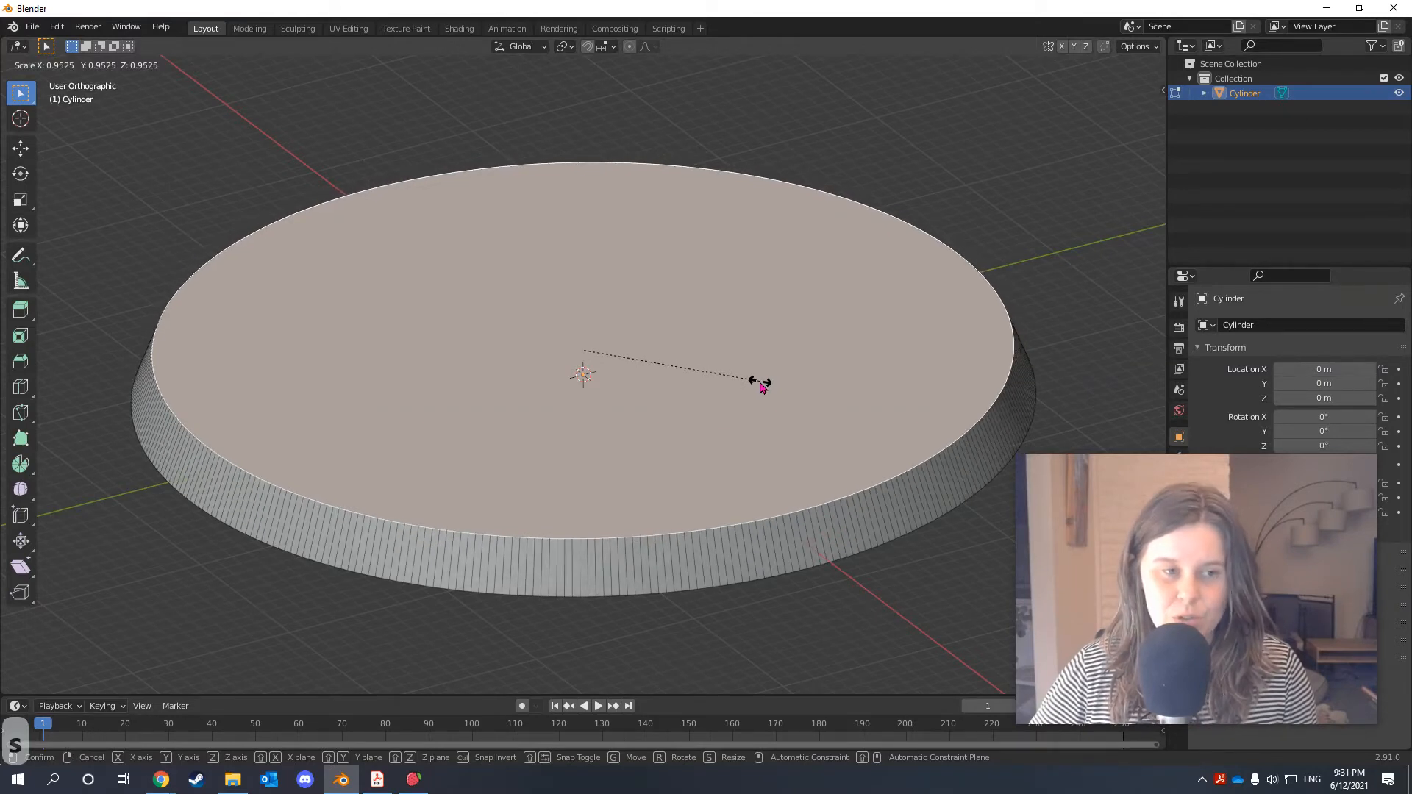
{"action": "mouse_move", "coordinate": [739, 382]}
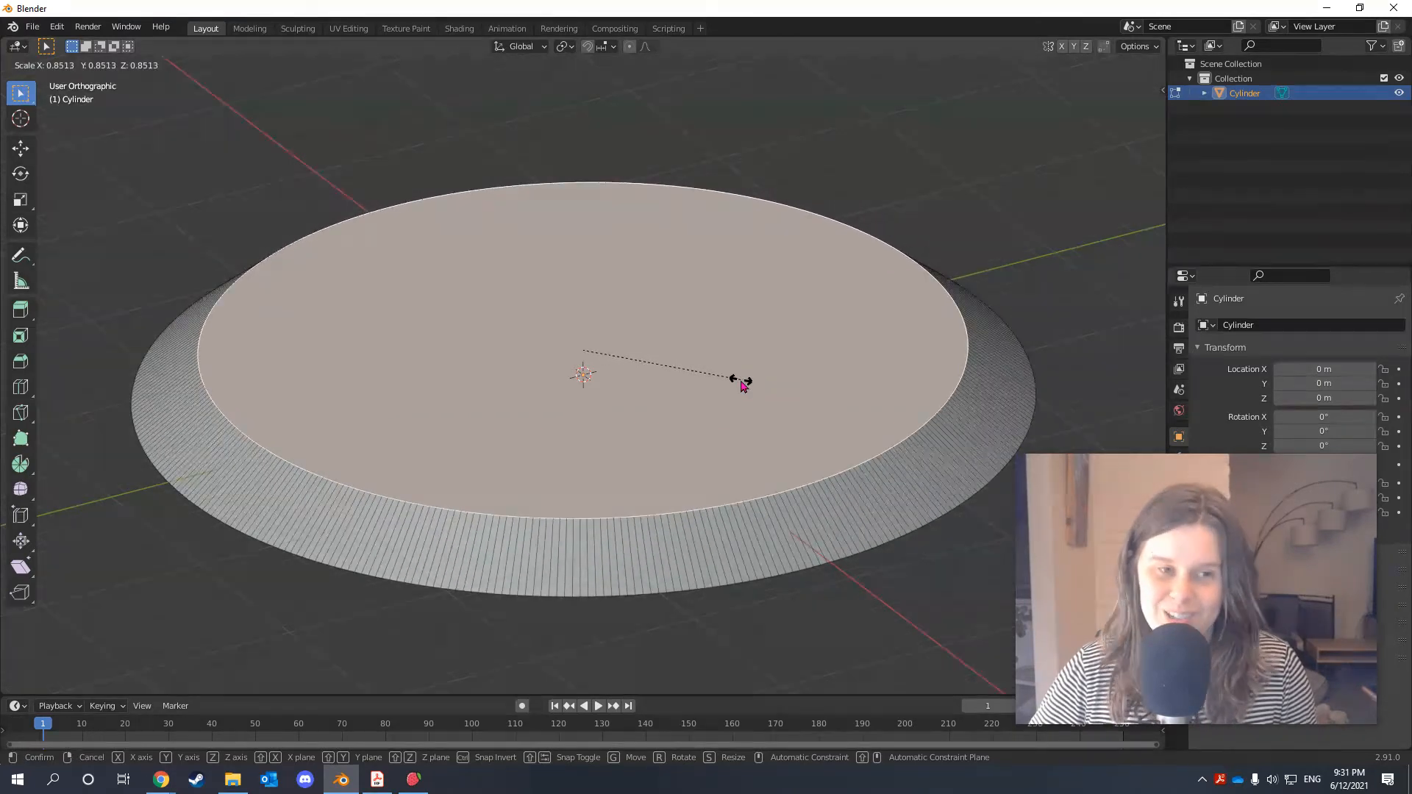
{"action": "mouse_move", "coordinate": [761, 385]}
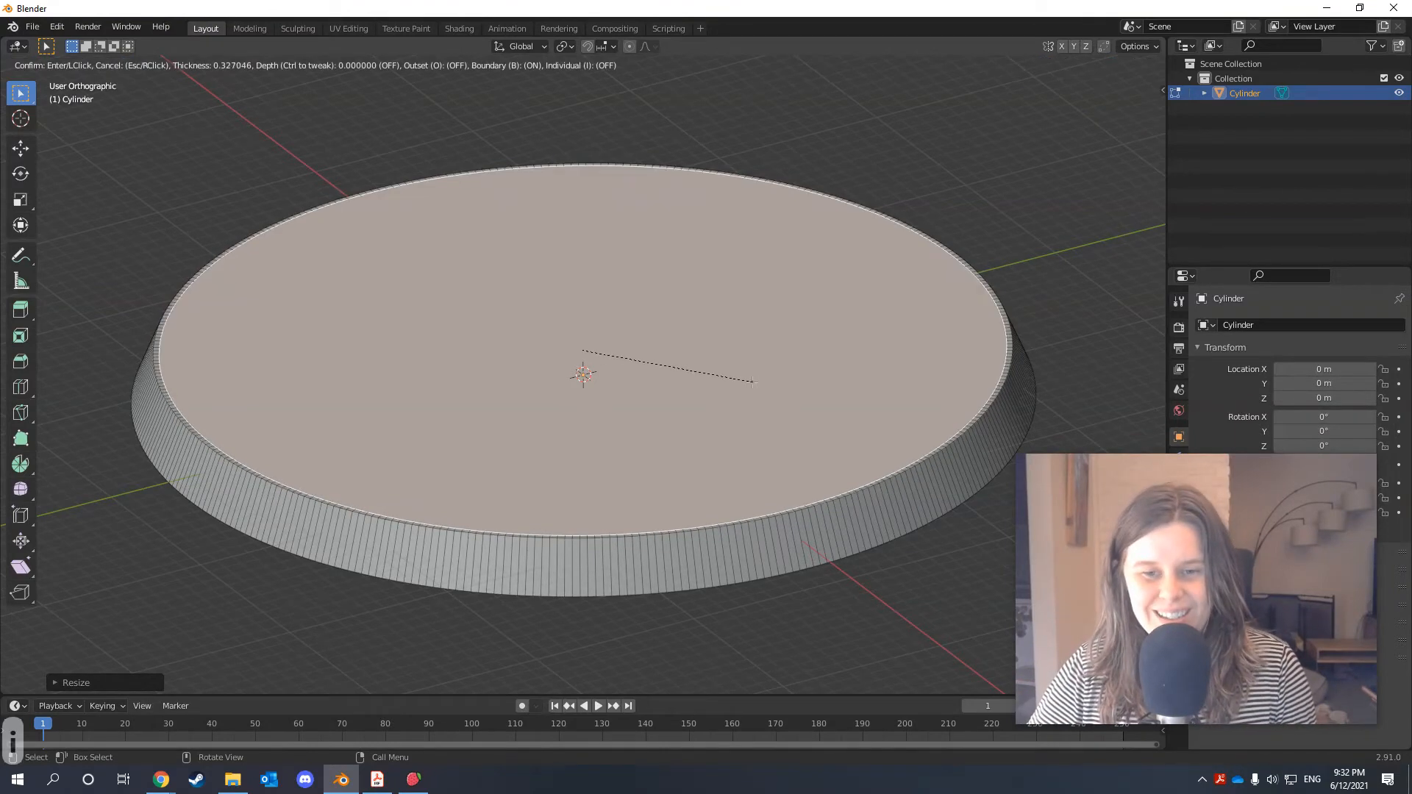
{"action": "mouse_move", "coordinate": [752, 382]}
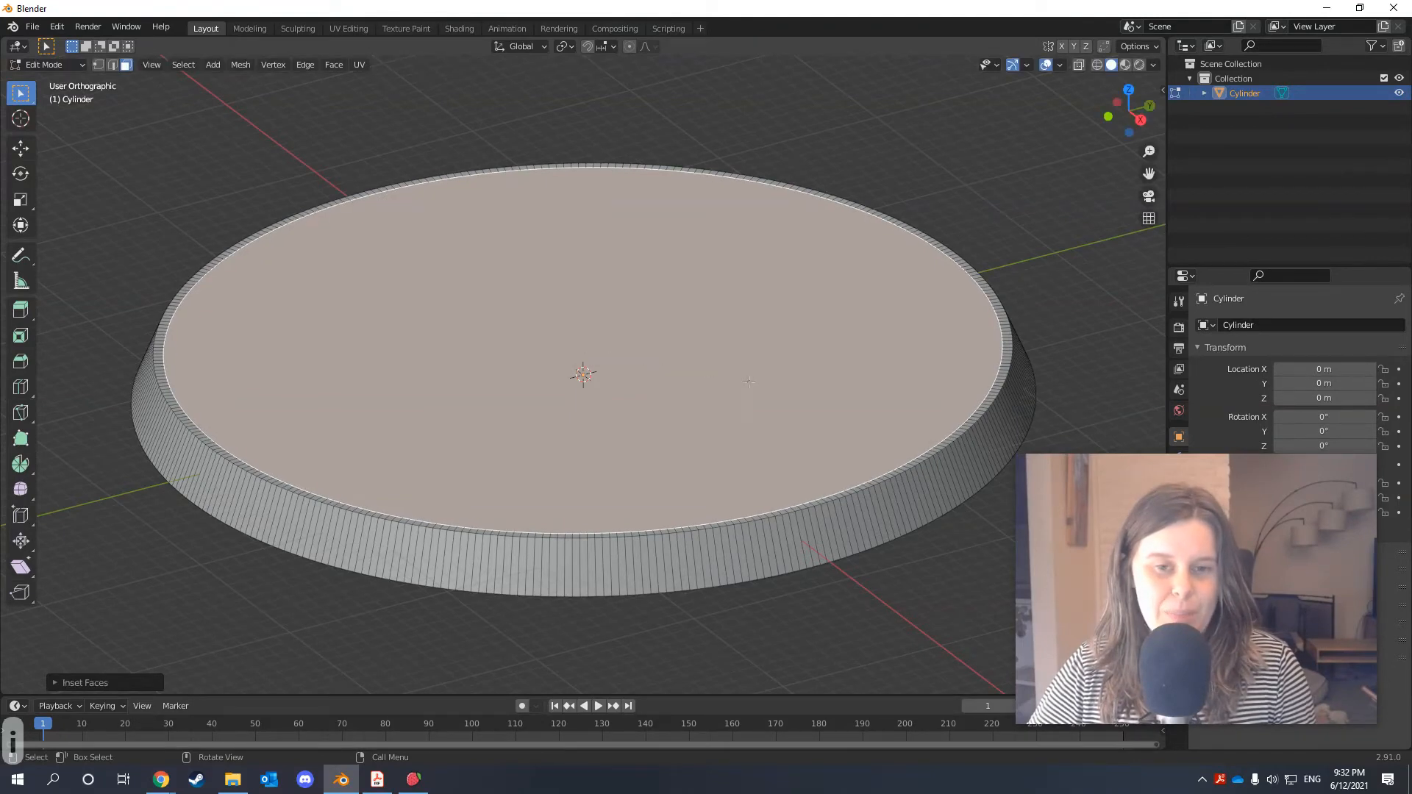
Set the top face's inset thickness to 0.5 m in the Inset Faces panel.
{"action": "left_click", "coordinate": [84, 682]}
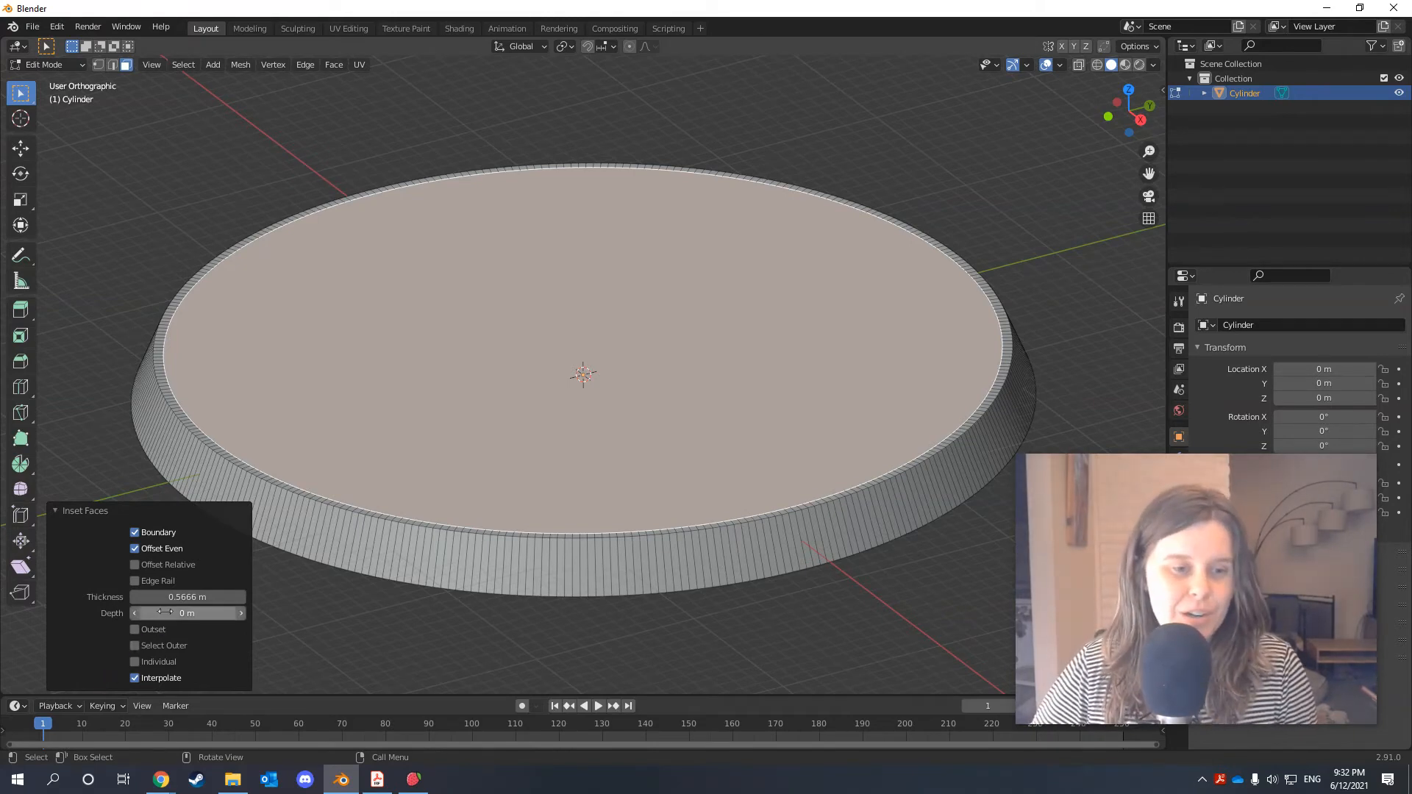
{"action": "left_click", "coordinate": [186, 597]}
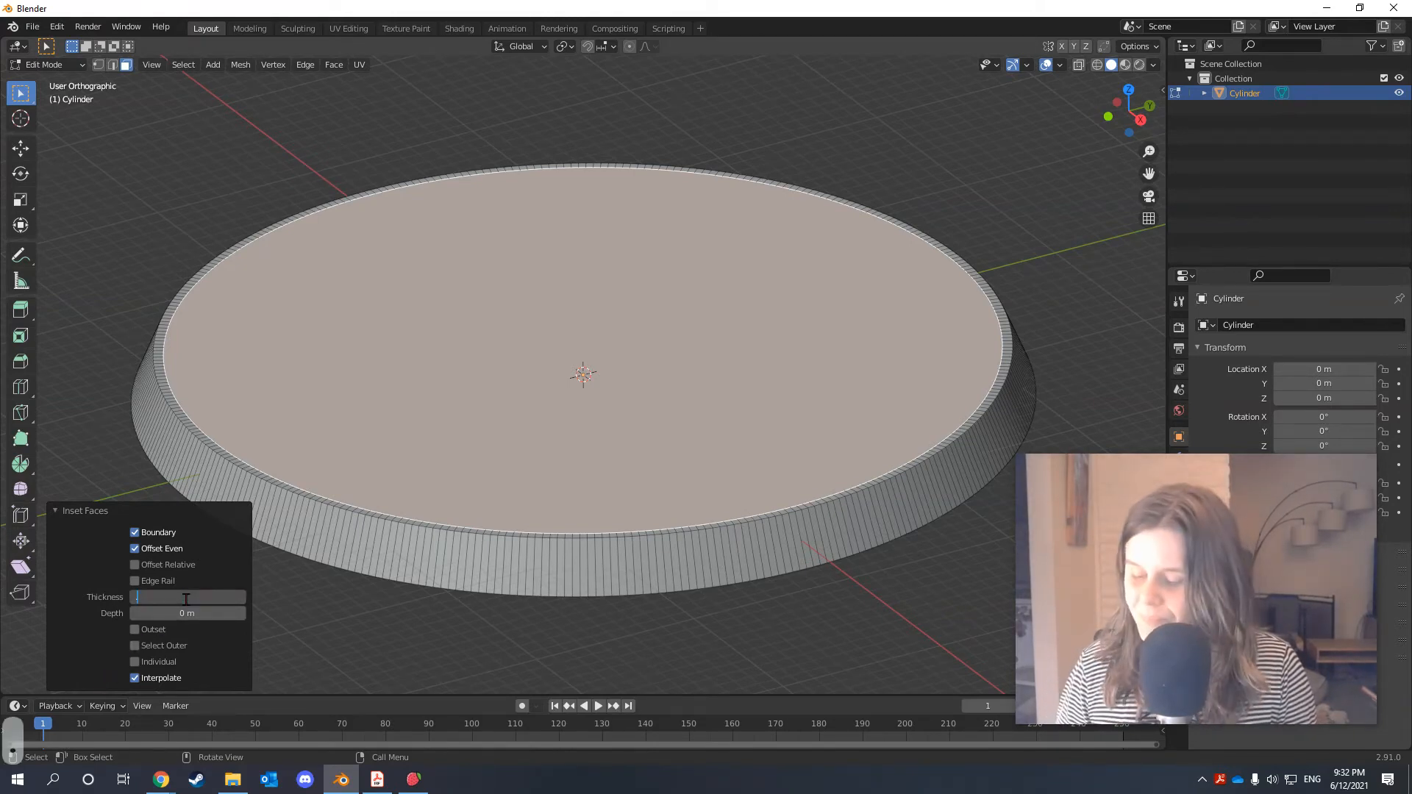
{"action": "type", "text": "0.5 m"}
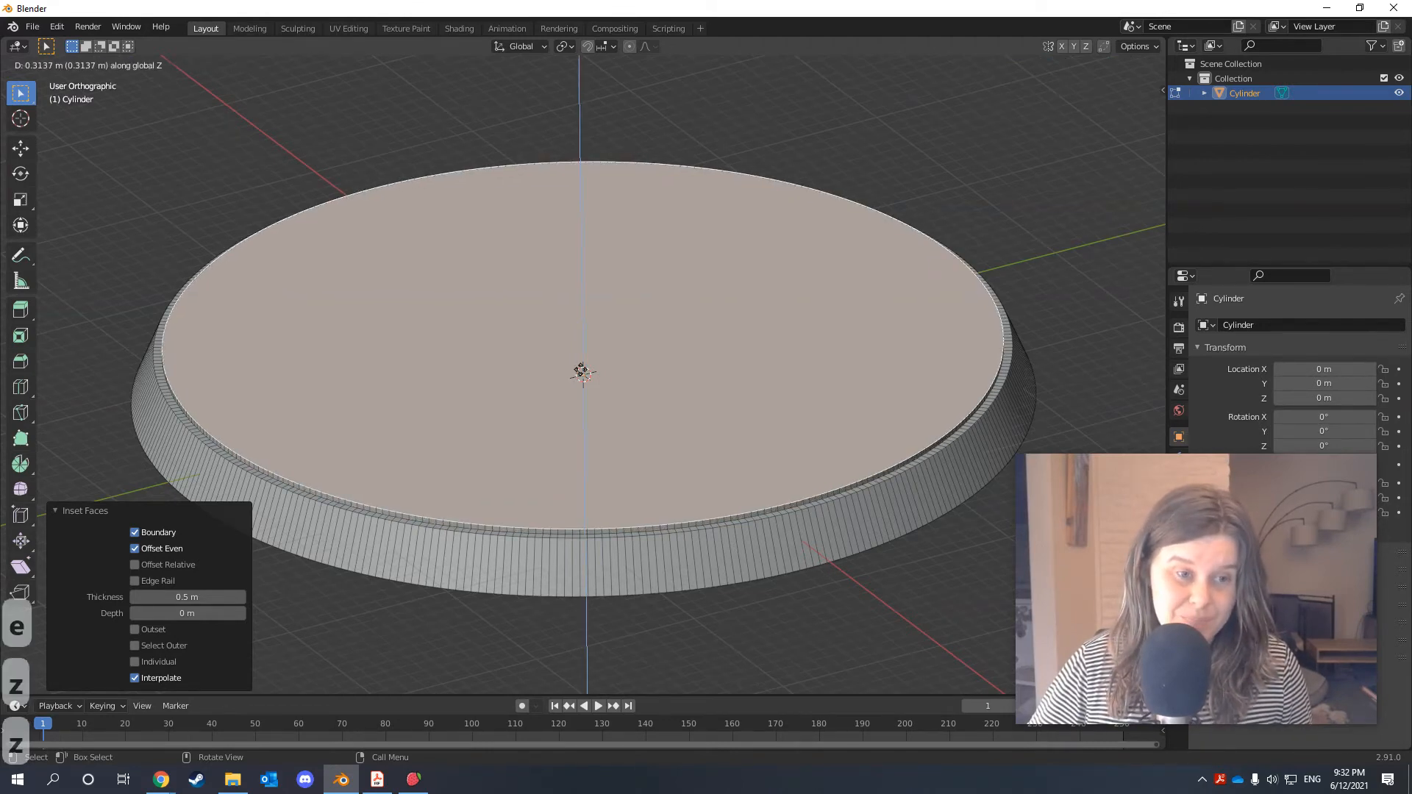
{"action": "mouse_move", "coordinate": [586, 365]}
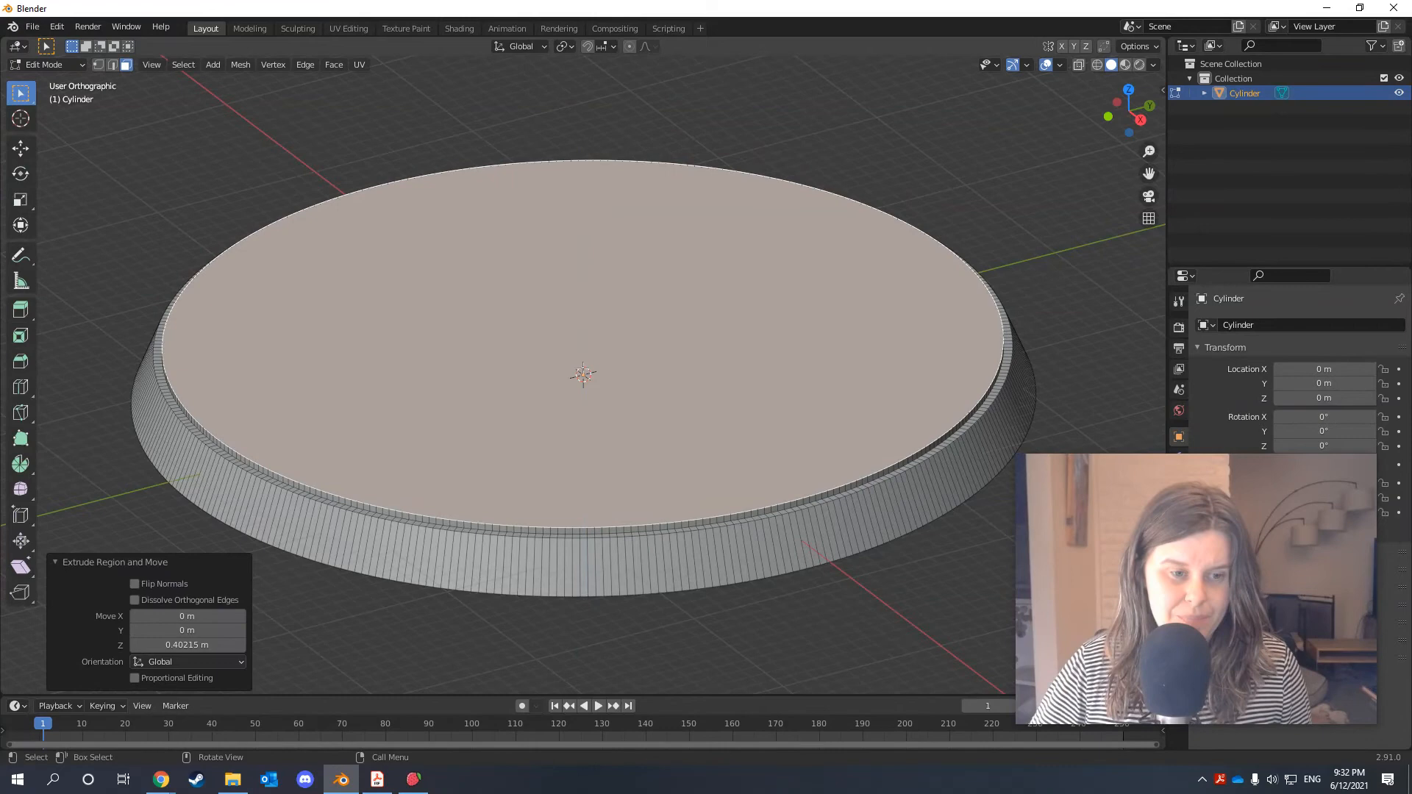
Set the inner face's upward extrusion to Move Z 0.5 m.
{"action": "left_click", "coordinate": [186, 645]}
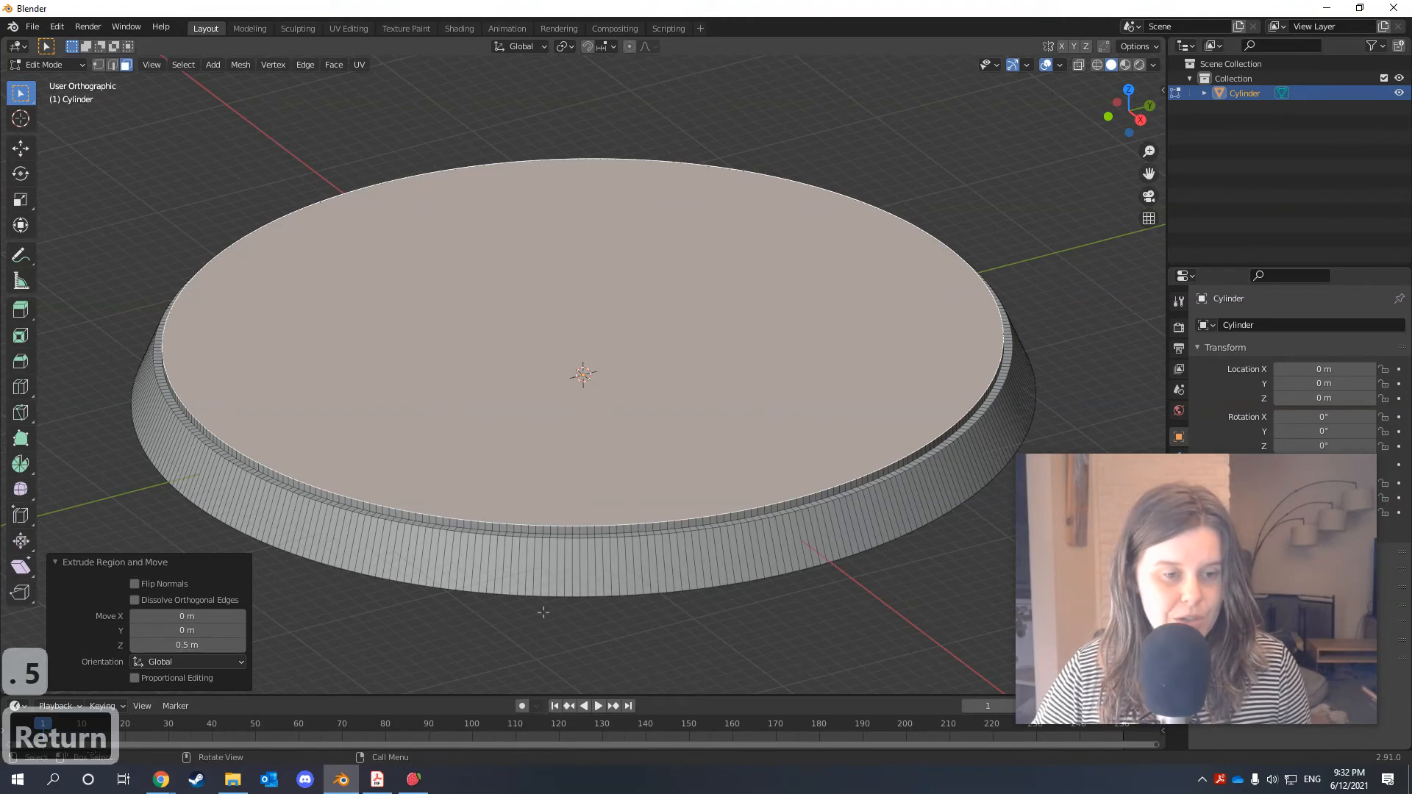
{"action": "mouse_move", "coordinate": [727, 626]}
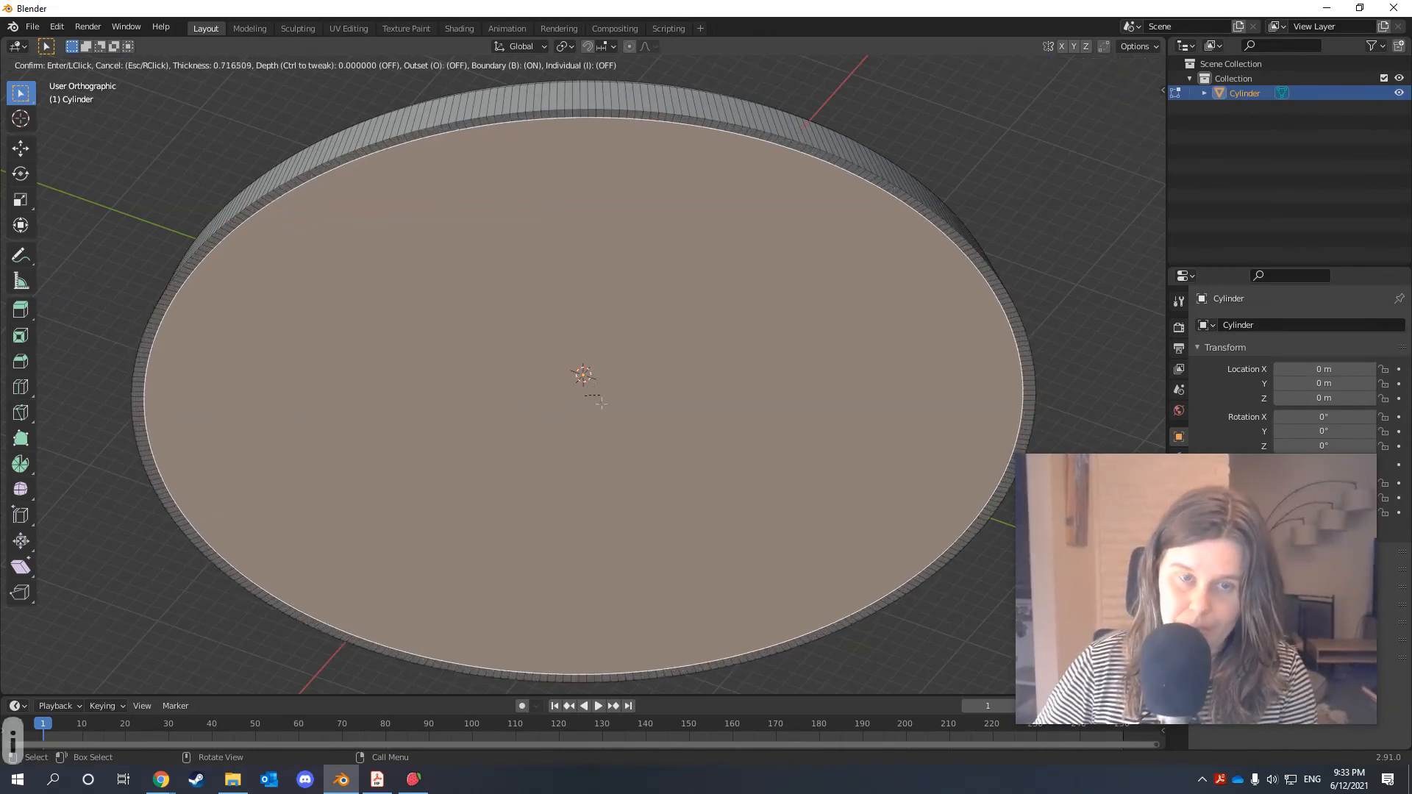
{"action": "mouse_move", "coordinate": [620, 425]}
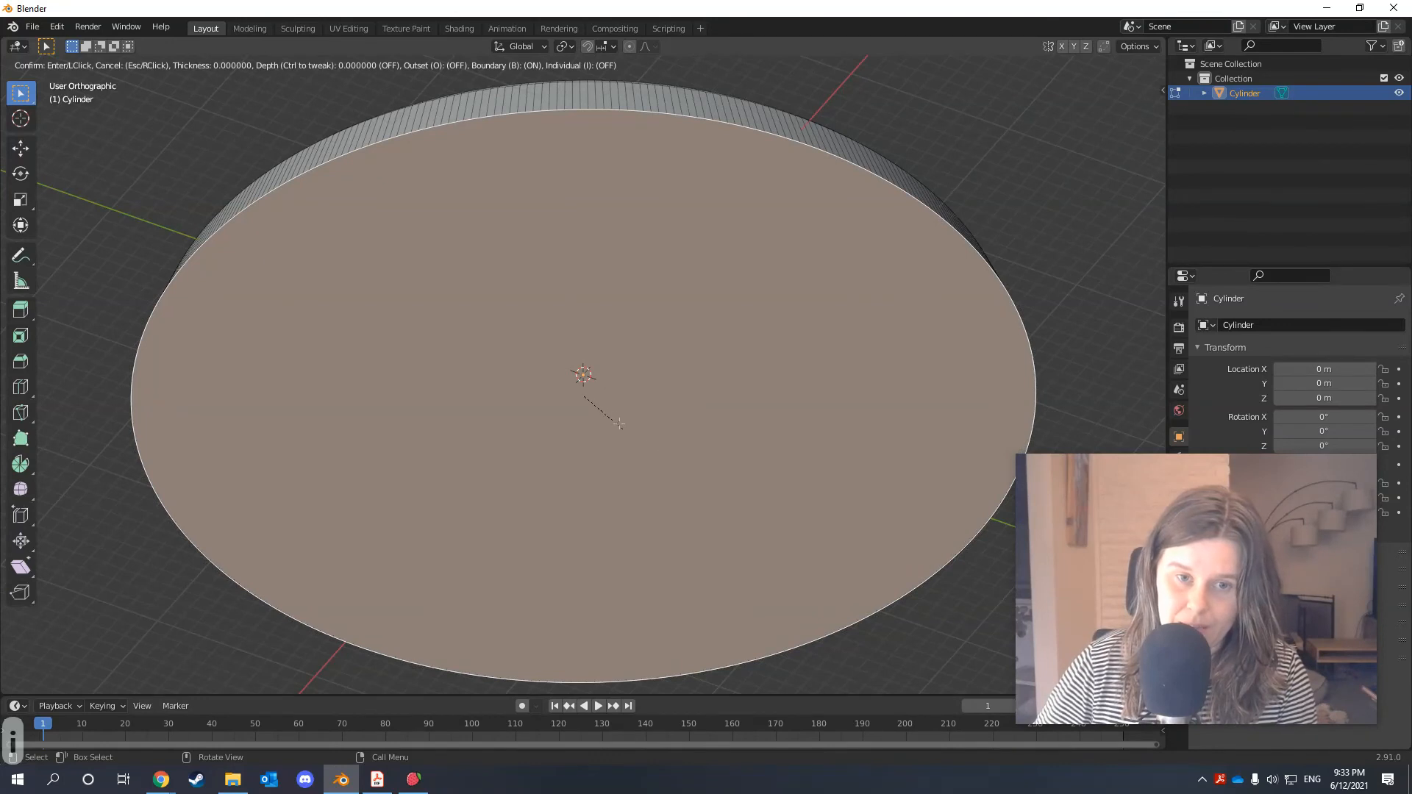
Inset and shrink the underside face into a hollow, then export the base as STL.
{"action": "left_click", "coordinate": [590, 404]}
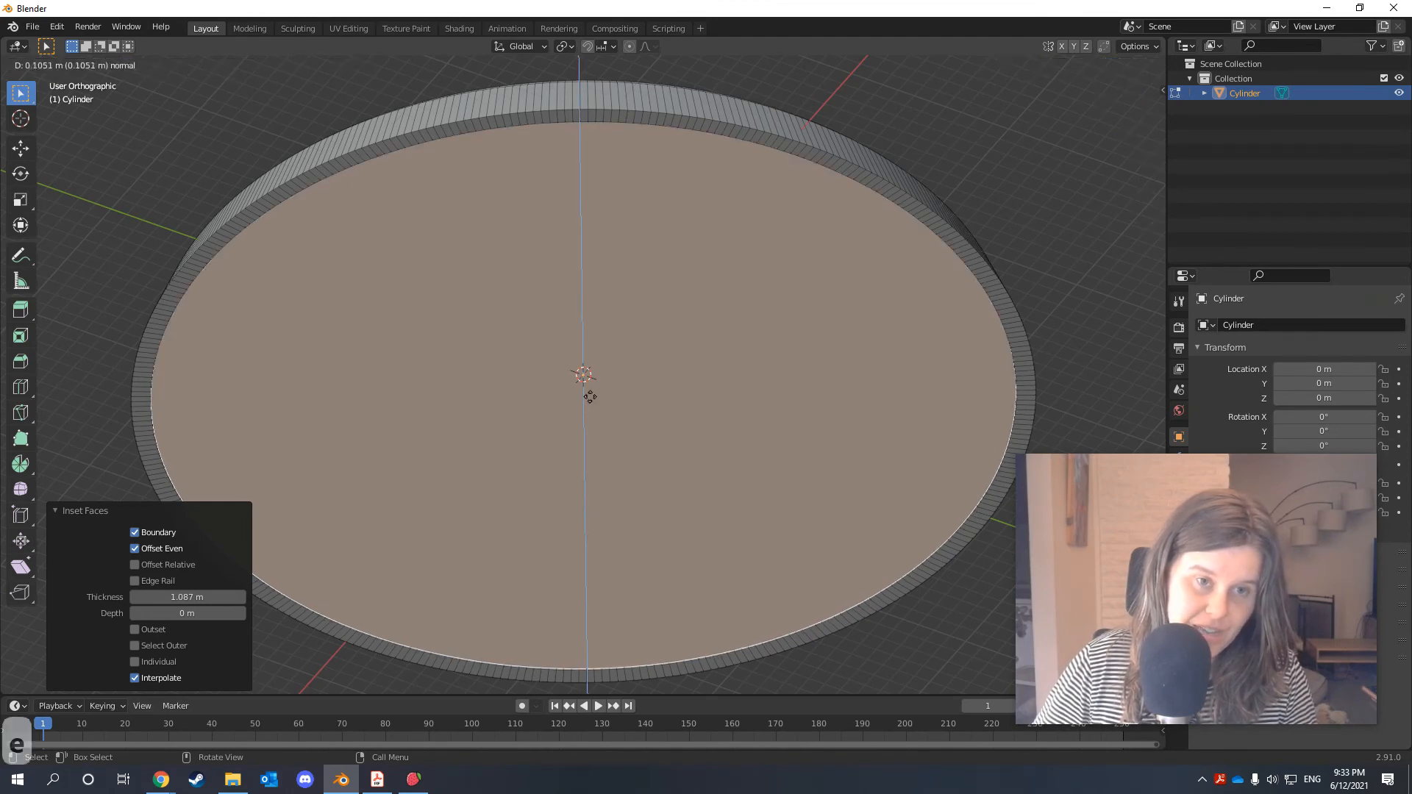
{"action": "mouse_move", "coordinate": [590, 385]}
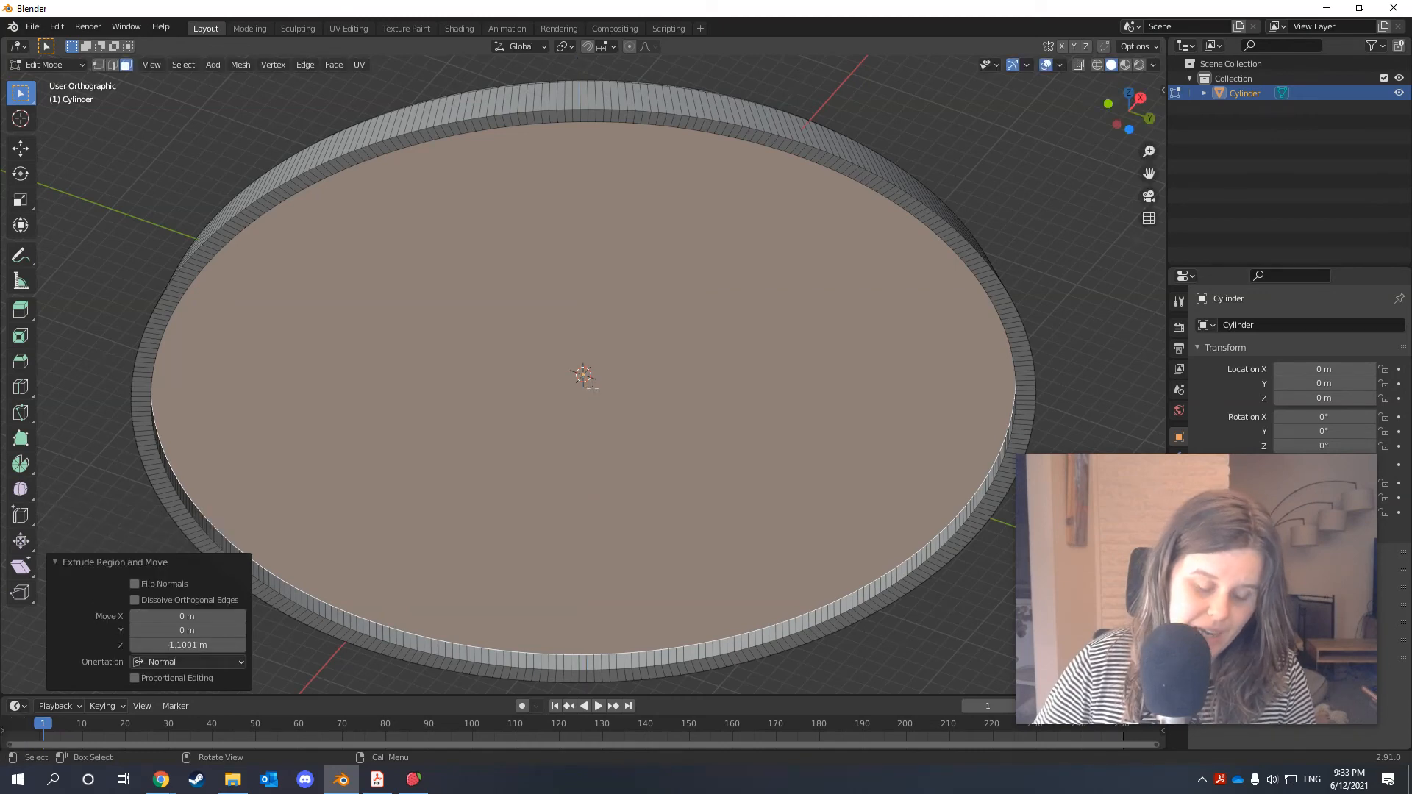
{"action": "key", "text": "s"}
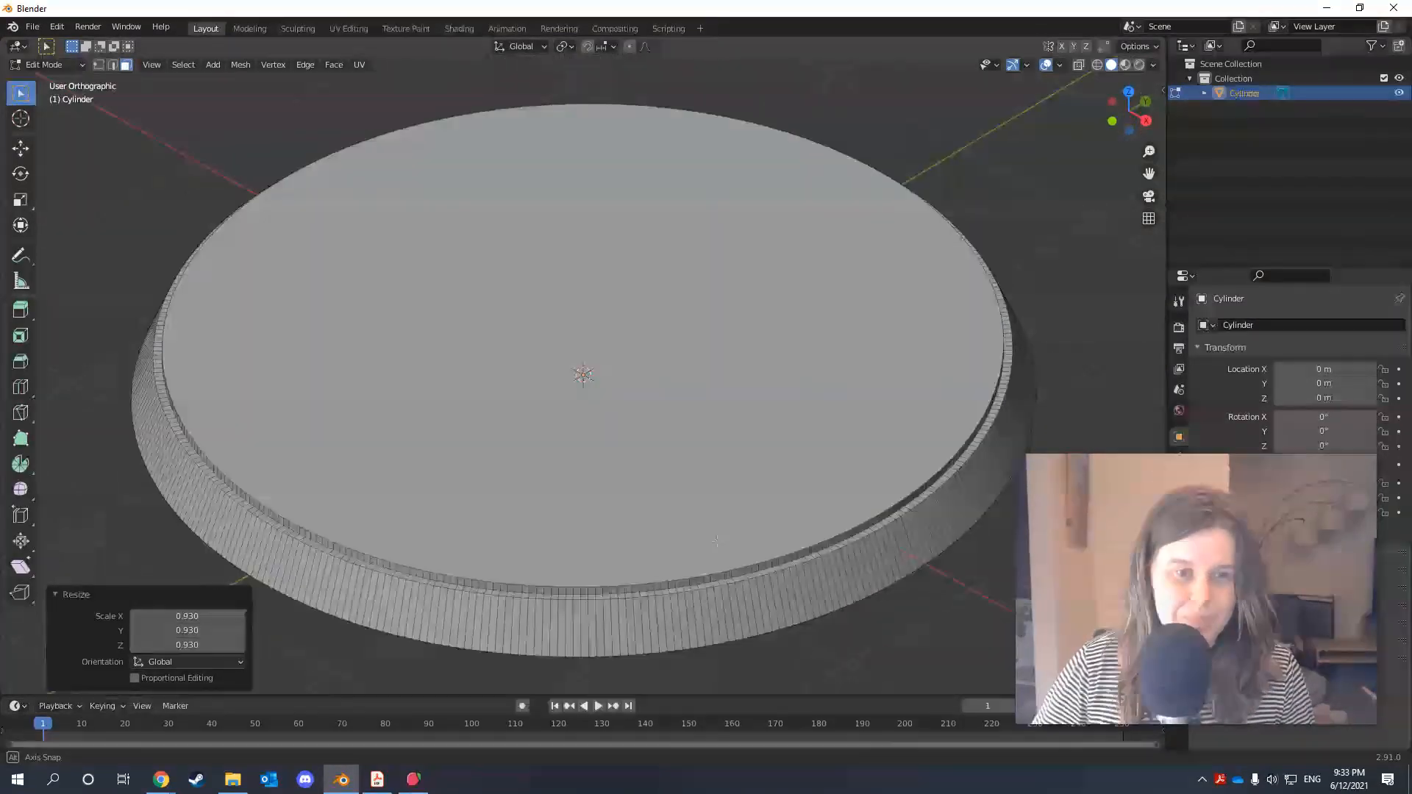
{"action": "left_click", "coordinate": [31, 27]}
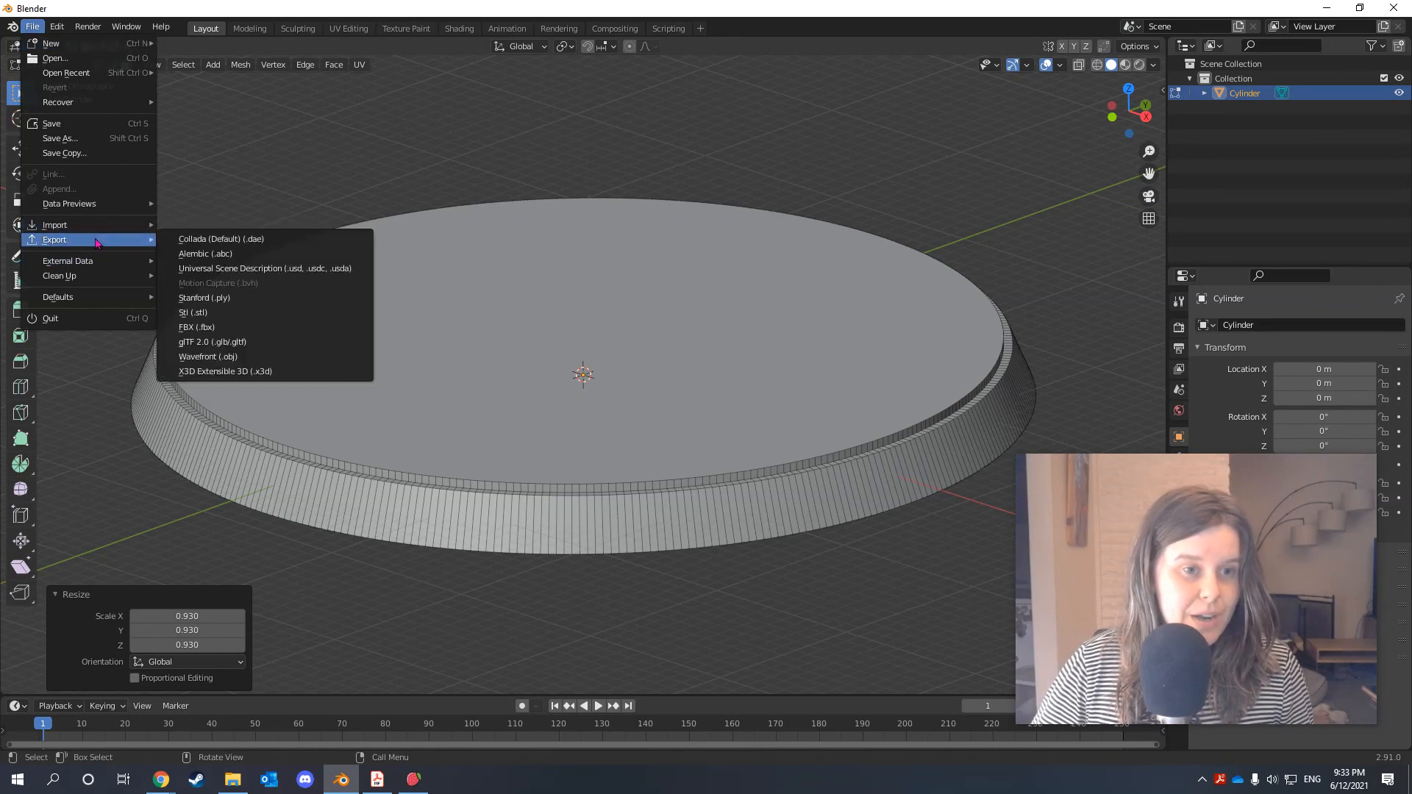
{"action": "left_click", "coordinate": [193, 312]}
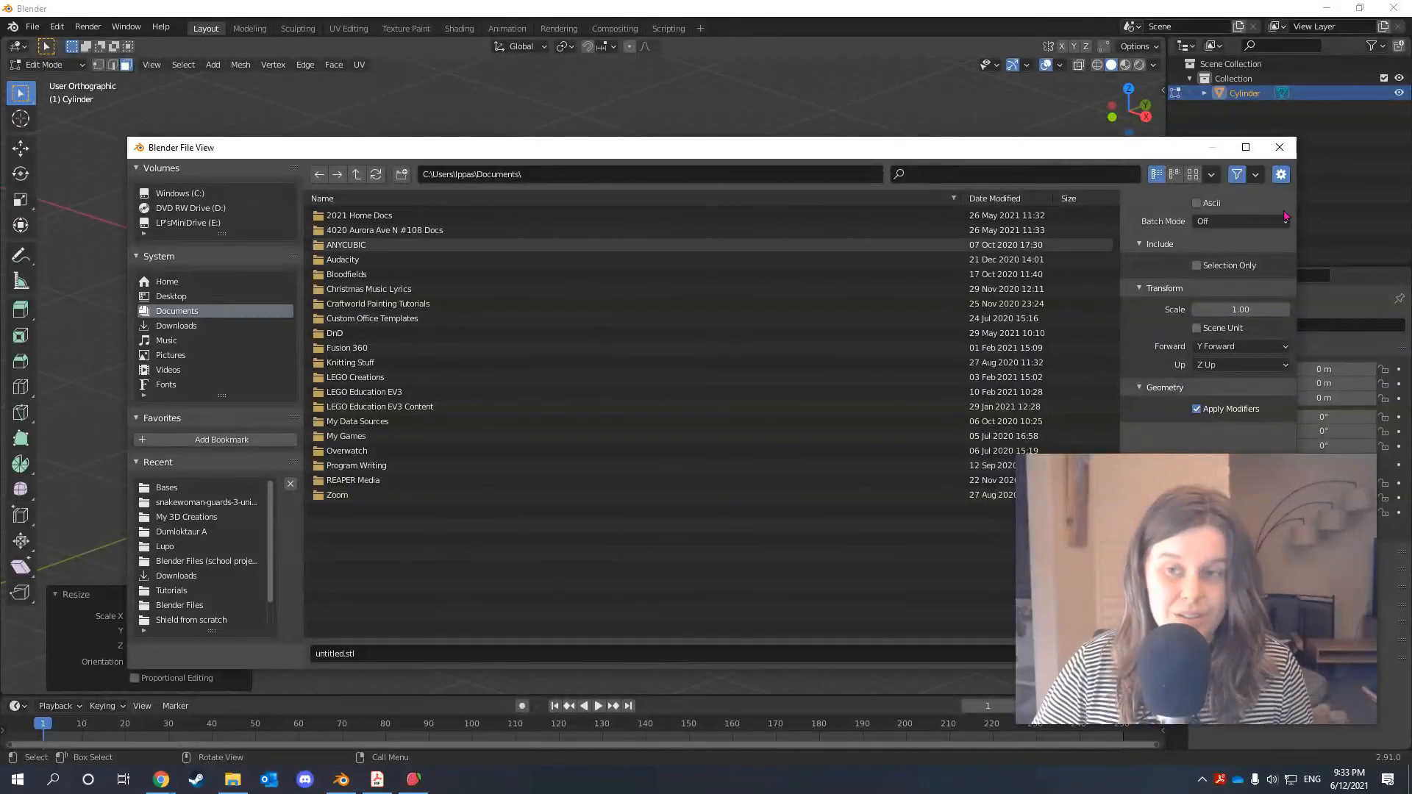
{"action": "key", "text": "alt+tab"}
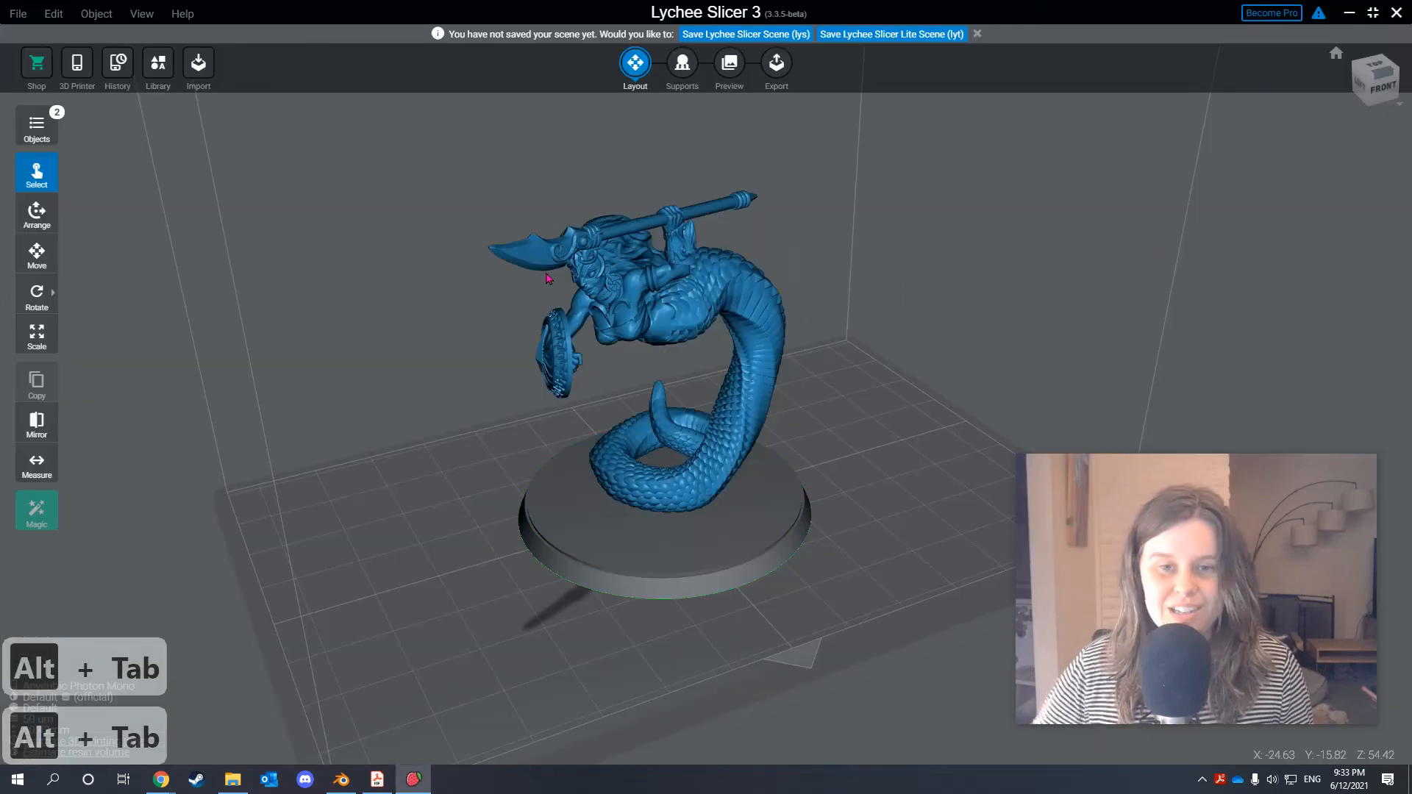